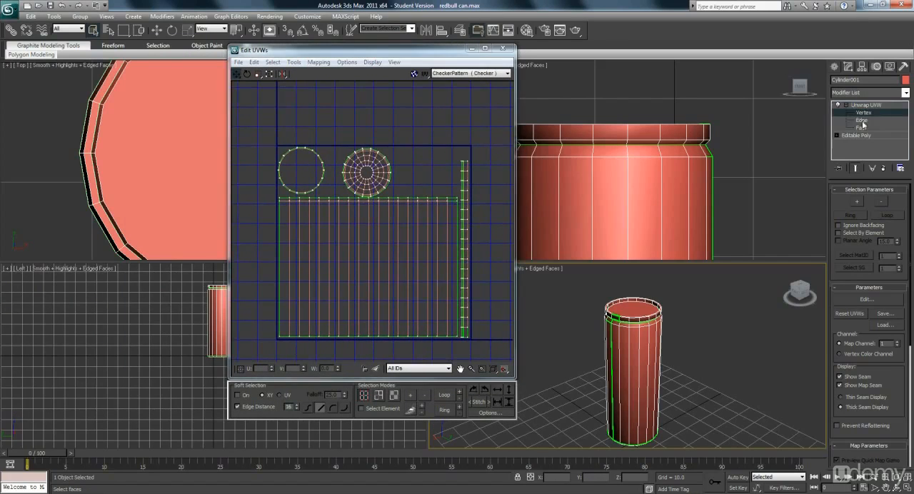
# Step: Bring up the Render UVW Template dialog from the Edit UVWs Tools menu and select the size value
pyautogui.click(863, 127)
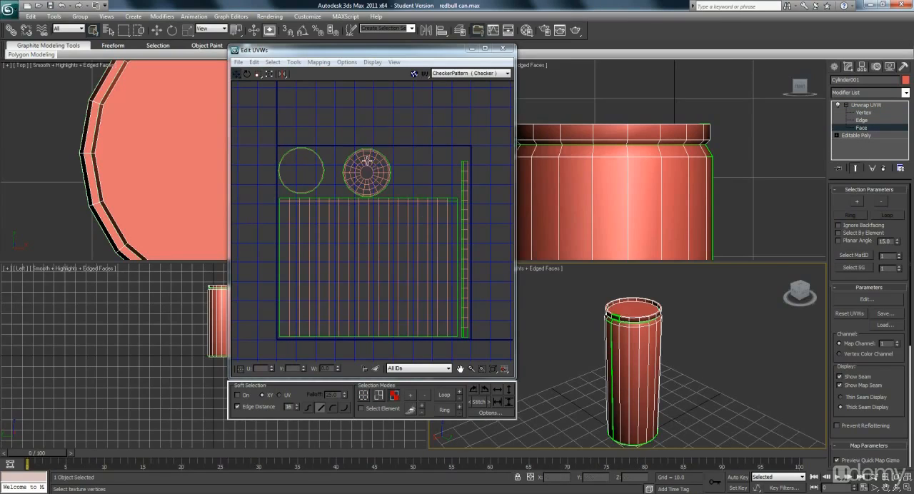
pyautogui.click(294, 63)
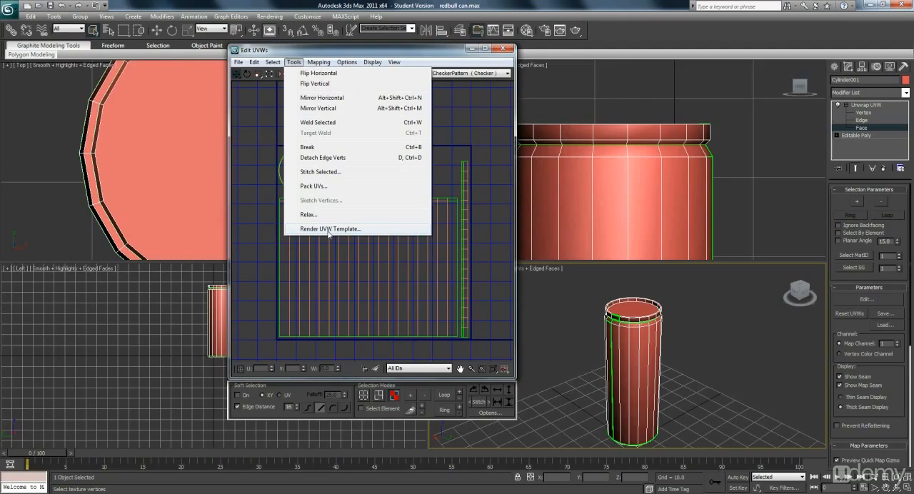
pyautogui.click(330, 228)
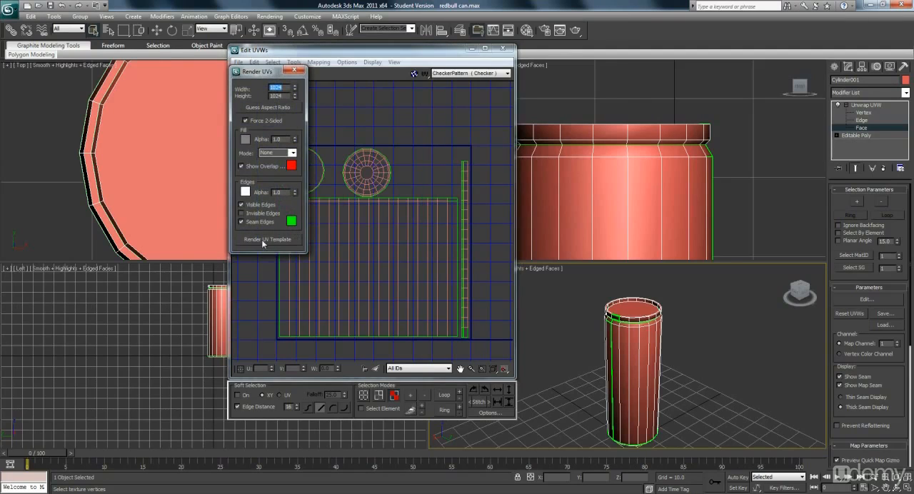
pyautogui.click(268, 240)
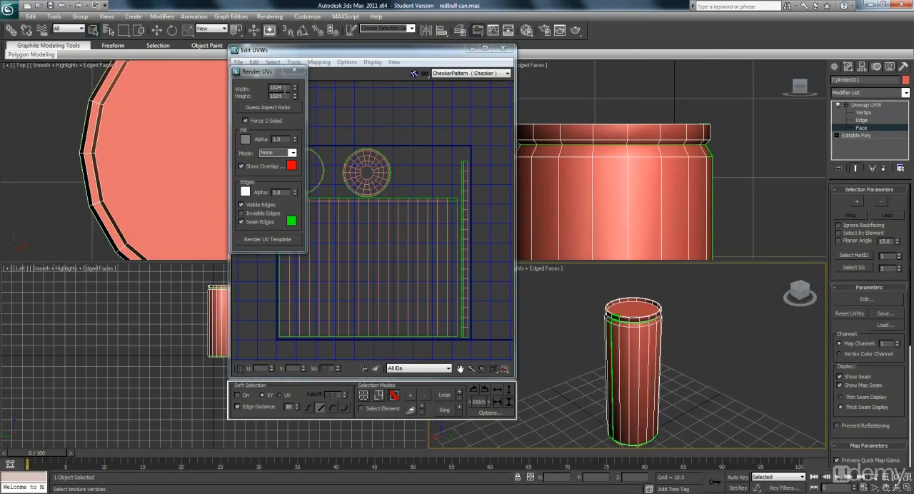
pyautogui.tripleClick(277, 88)
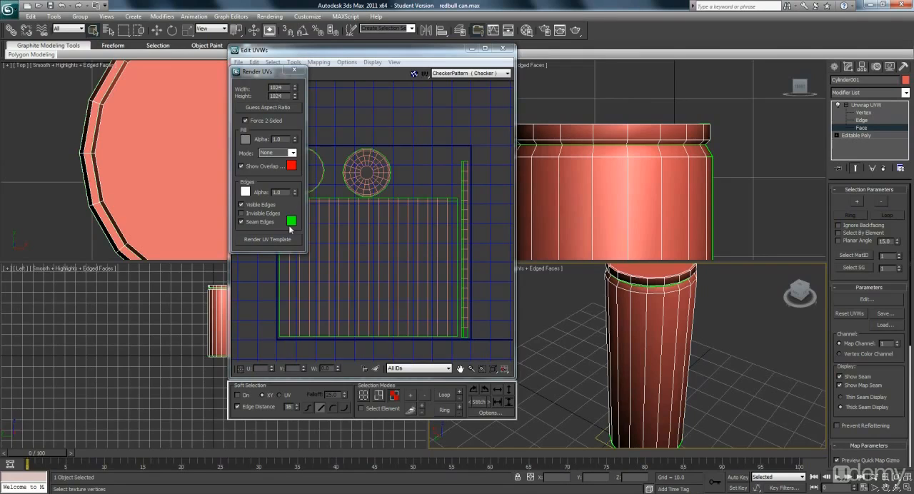
# Step: Render the can's UV layout as a wireframe template image on black
pyautogui.click(267, 240)
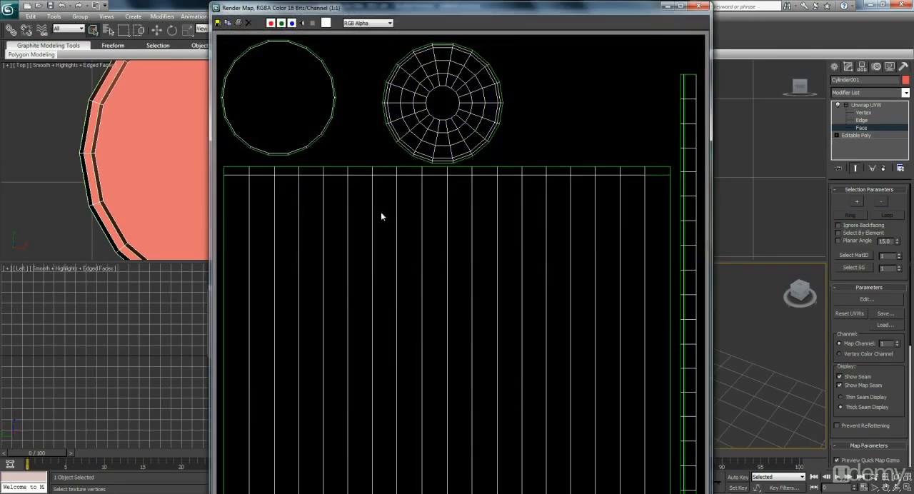
pyautogui.moveTo(424, 274)
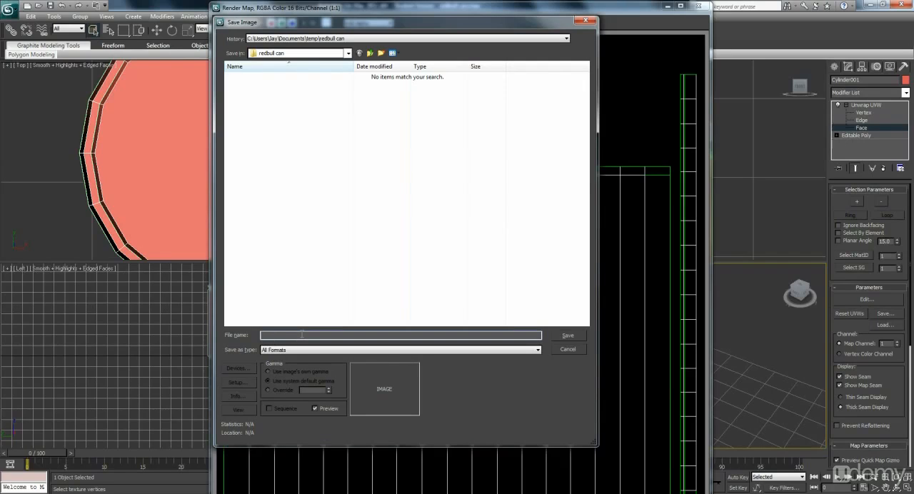
# Step: Save the template as 'redbull can texture' in JPEG format
pyautogui.write('redbull can texture')
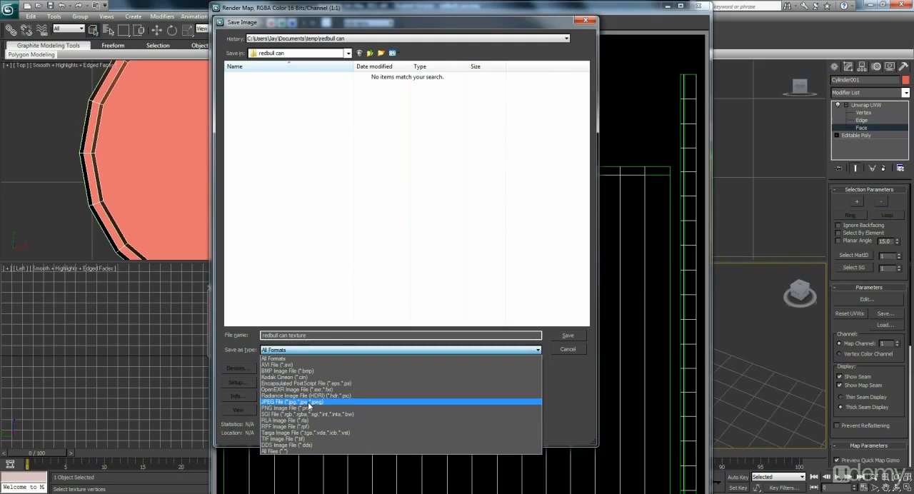
pyautogui.moveTo(307, 406)
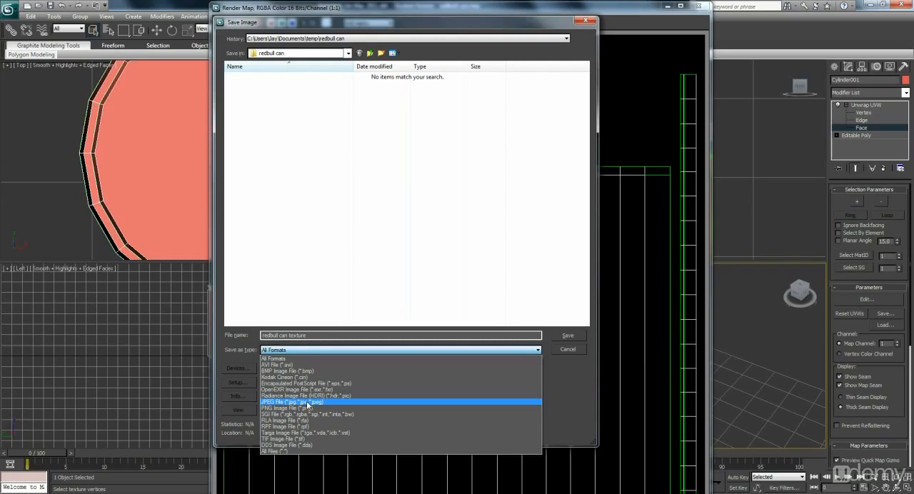
pyautogui.click(293, 403)
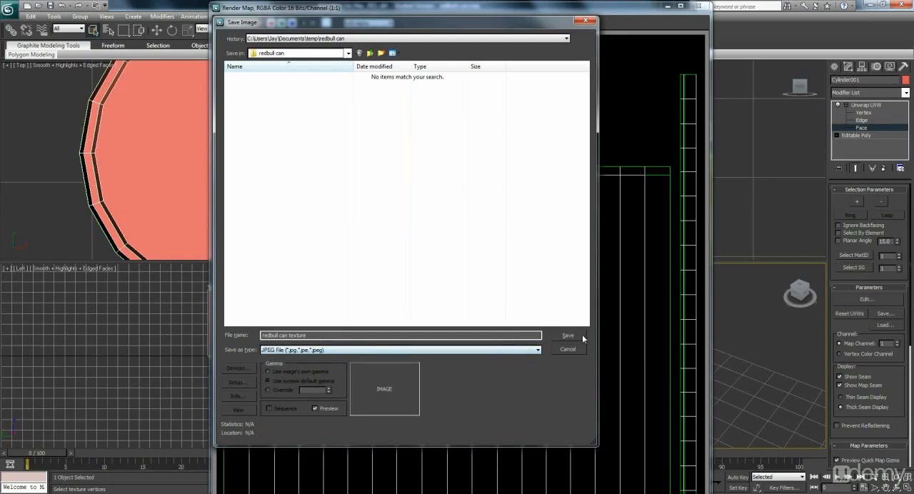
pyautogui.click(567, 334)
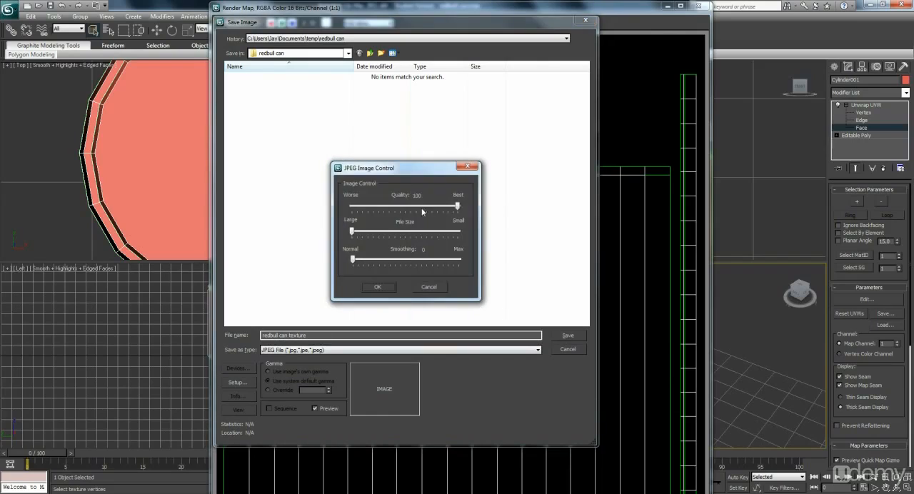
# Step: Set the JPEG quality to Best and confirm the save
pyautogui.moveTo(457, 205); pyautogui.dragTo(417, 205)
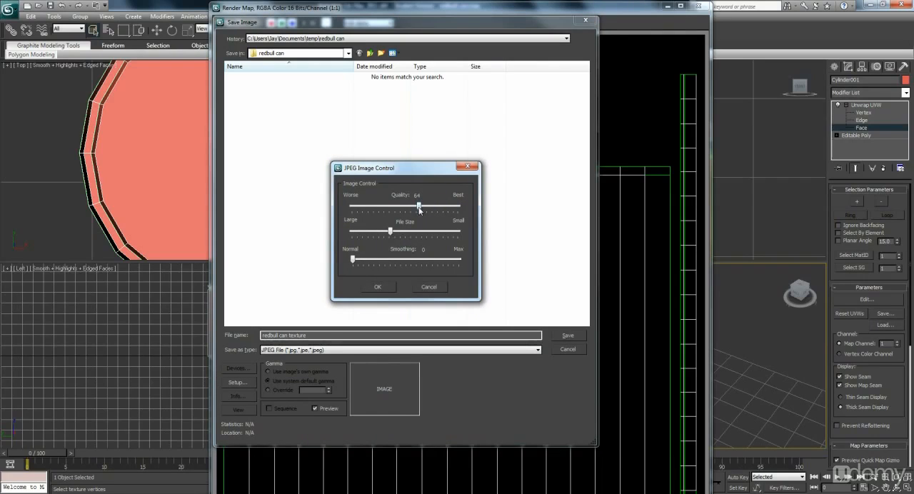
pyautogui.moveTo(420, 206); pyautogui.dragTo(457, 206)
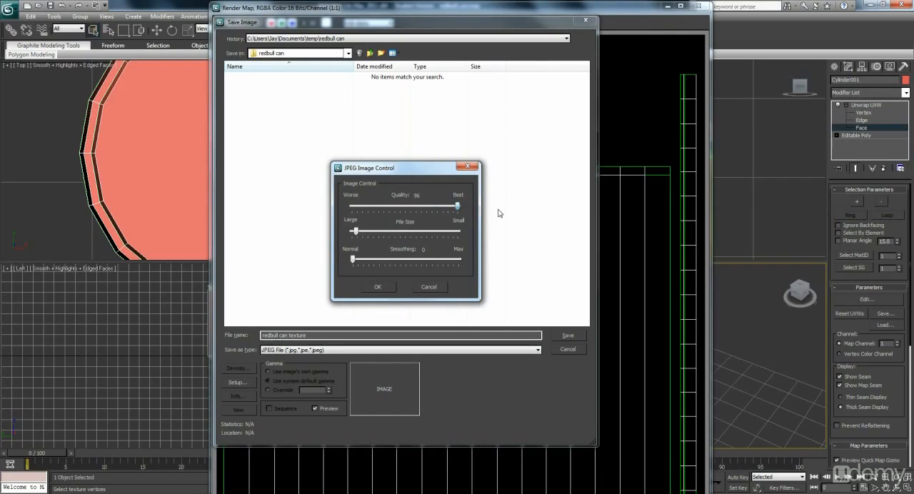
pyautogui.moveTo(457, 206); pyautogui.dragTo(460, 206)
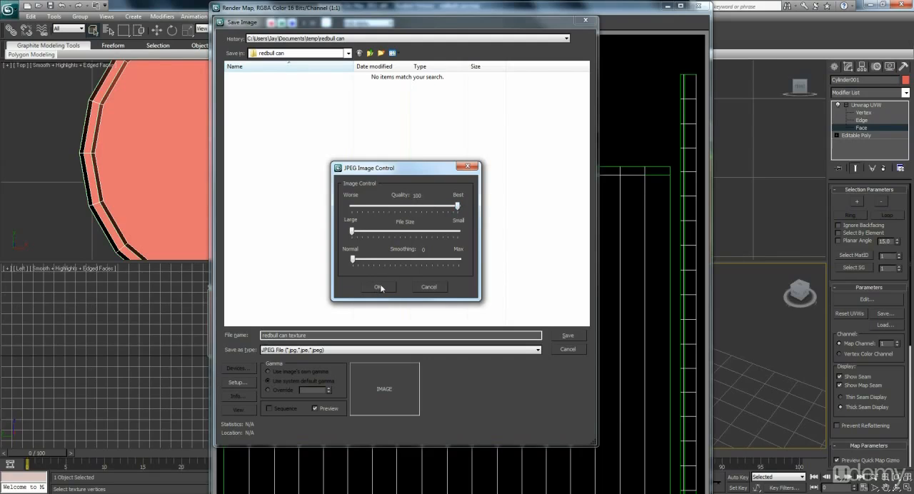
pyautogui.click(378, 287)
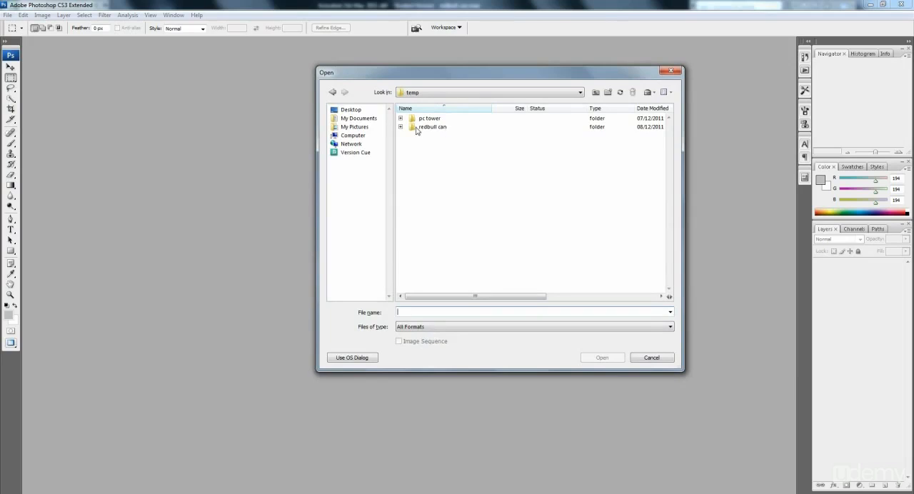
# Step: Open redbull can texture.jpg from the redbull can folder in Photoshop
pyautogui.doubleClick(434, 126)
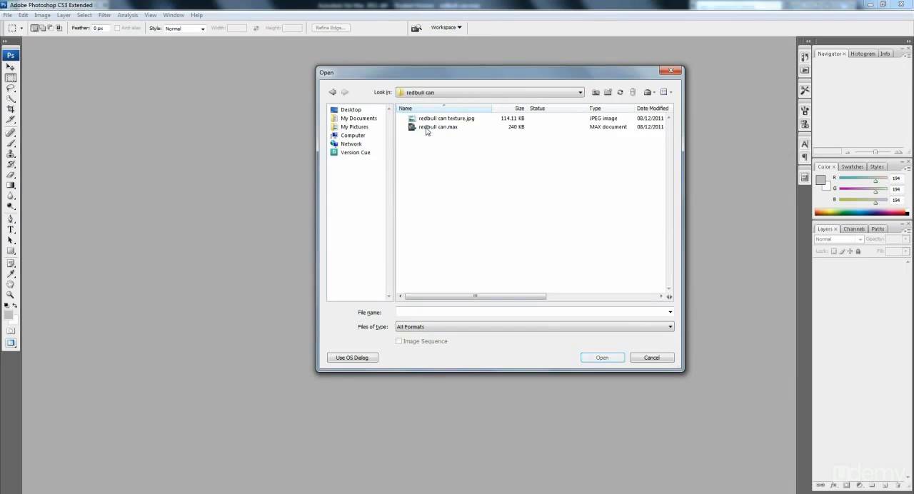
pyautogui.click(446, 117)
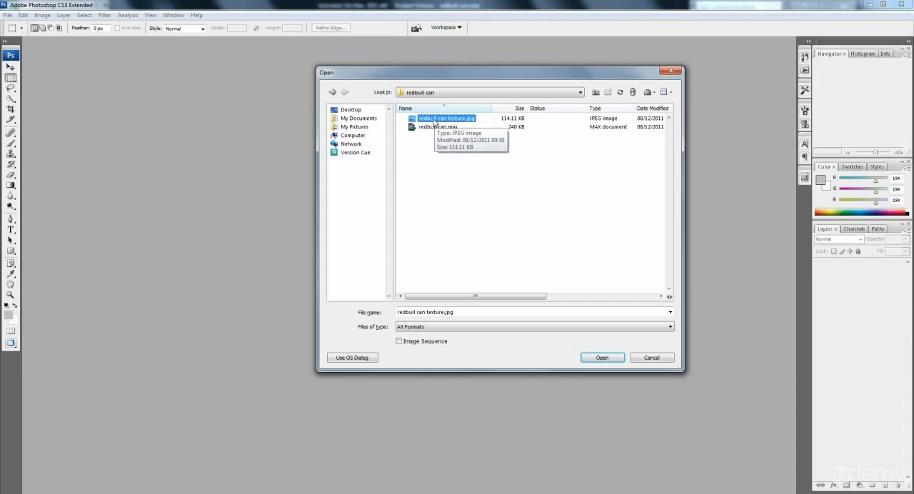
pyautogui.click(602, 357)
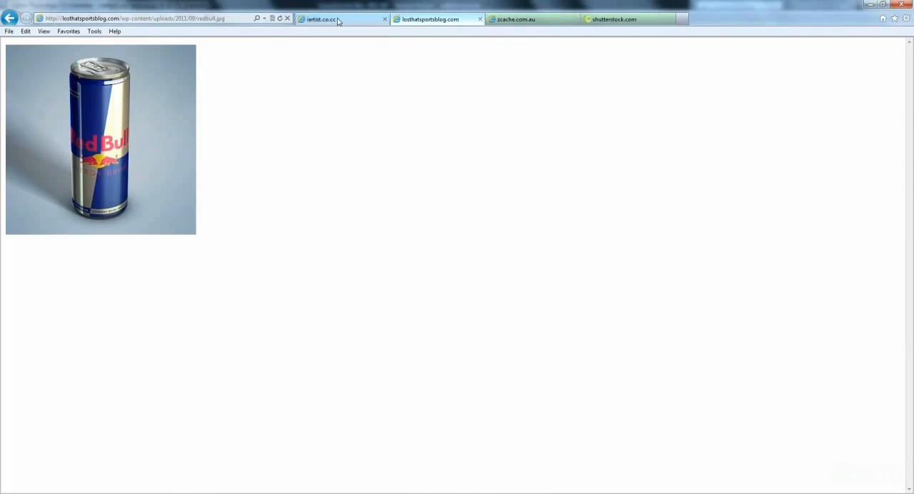
# Step: Switch to the flat Red Bull label page and copy the label image
pyautogui.click(343, 19)
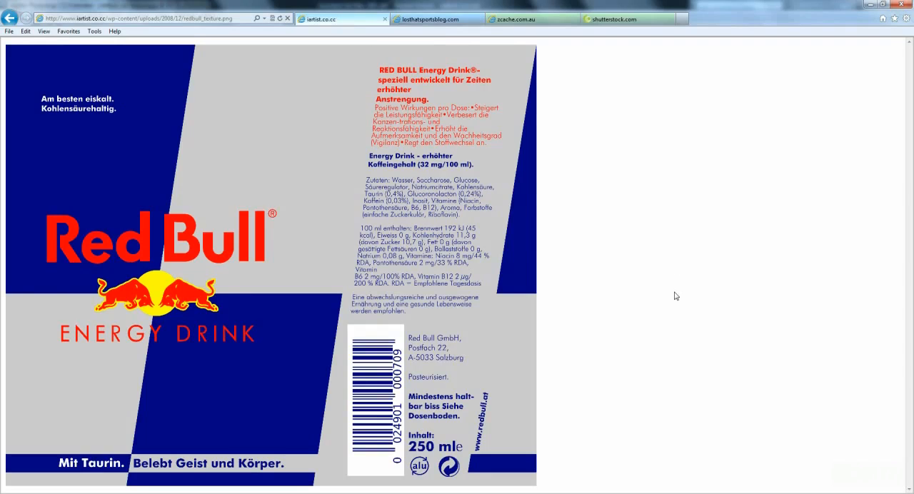
pyautogui.moveTo(527, 377)
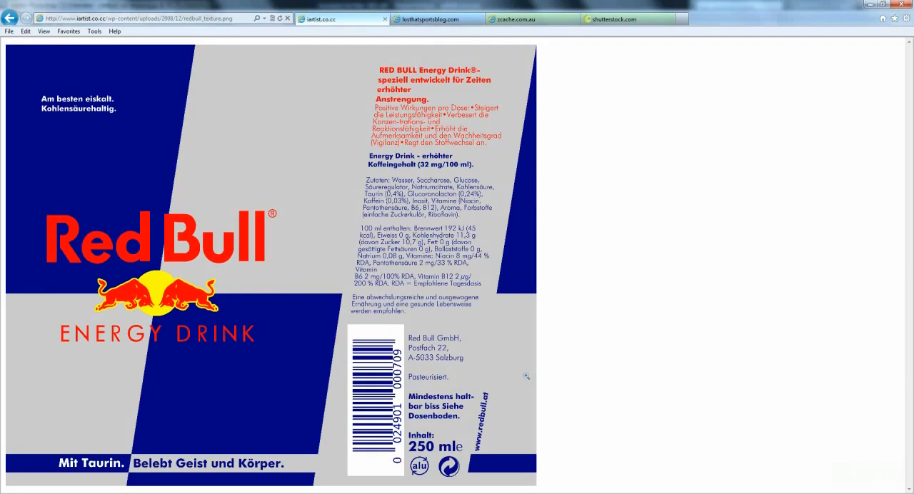
pyautogui.moveTo(527, 377)
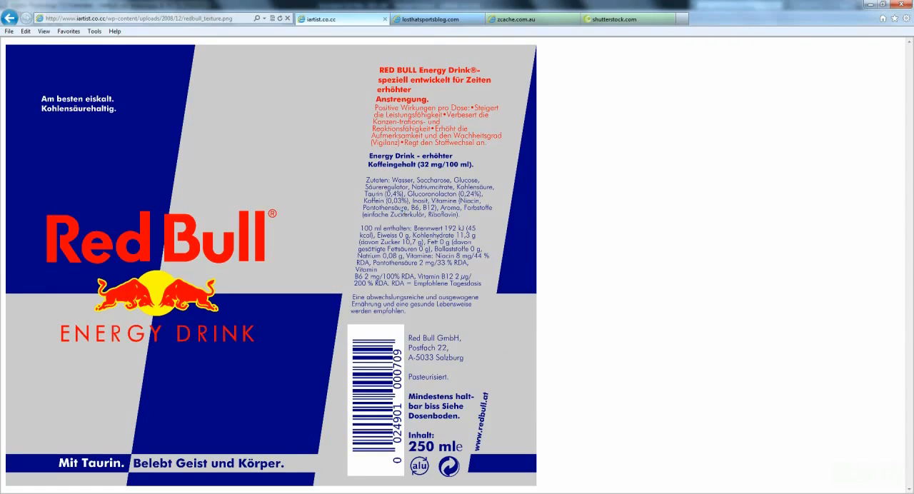
pyautogui.moveTo(402, 88)
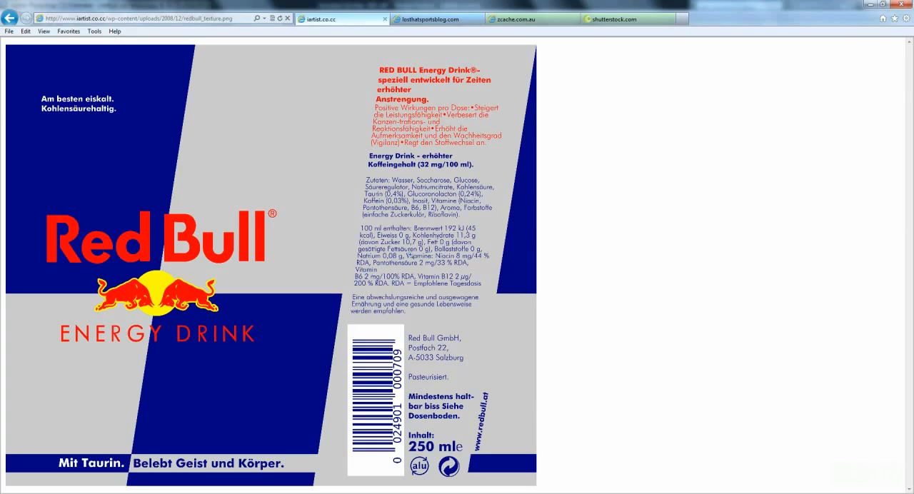
pyautogui.moveTo(491, 337)
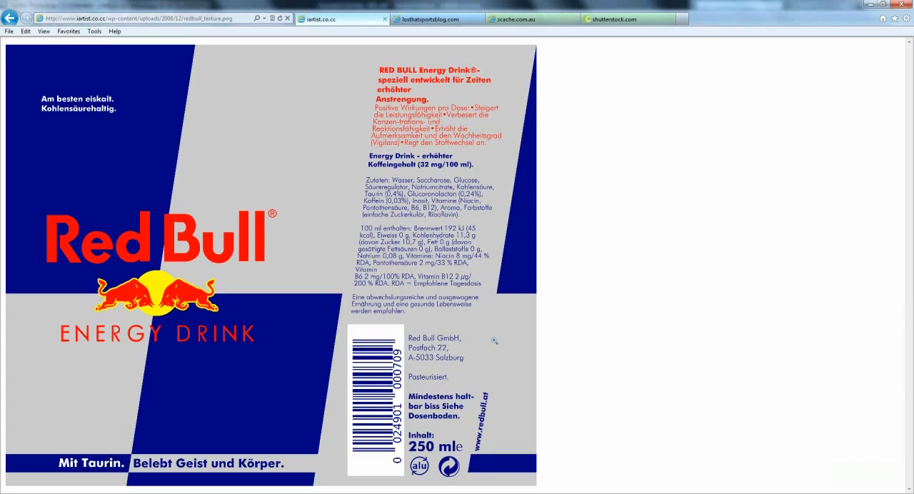
pyautogui.moveTo(473, 334)
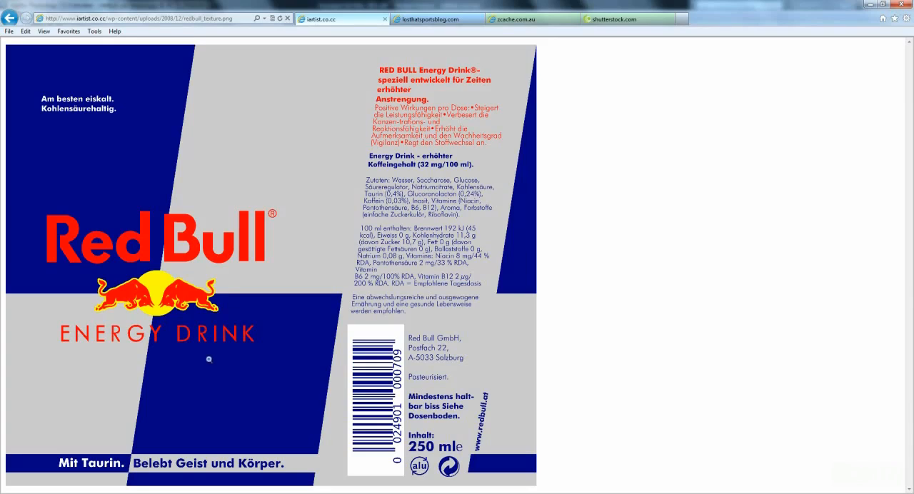
pyautogui.rightClick(209, 360)
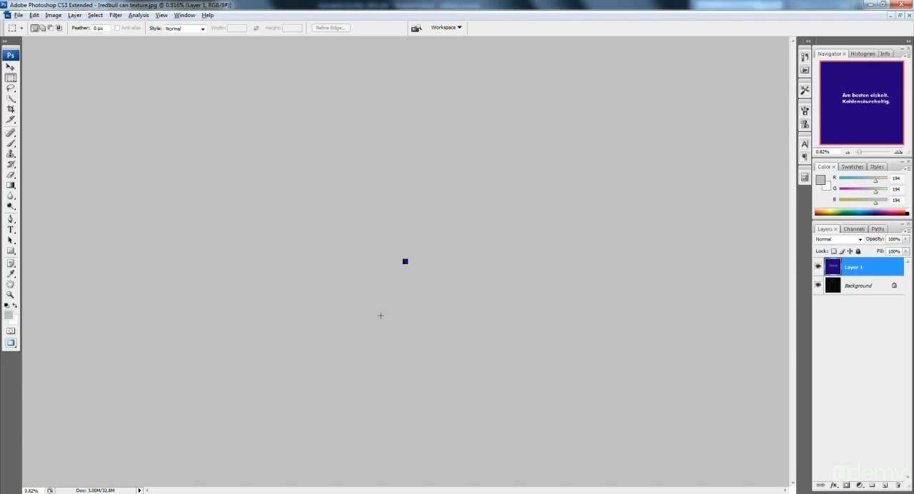
# Step: Paste the label and scale it over the can body strip, committing the transform
pyautogui.click(53, 14)
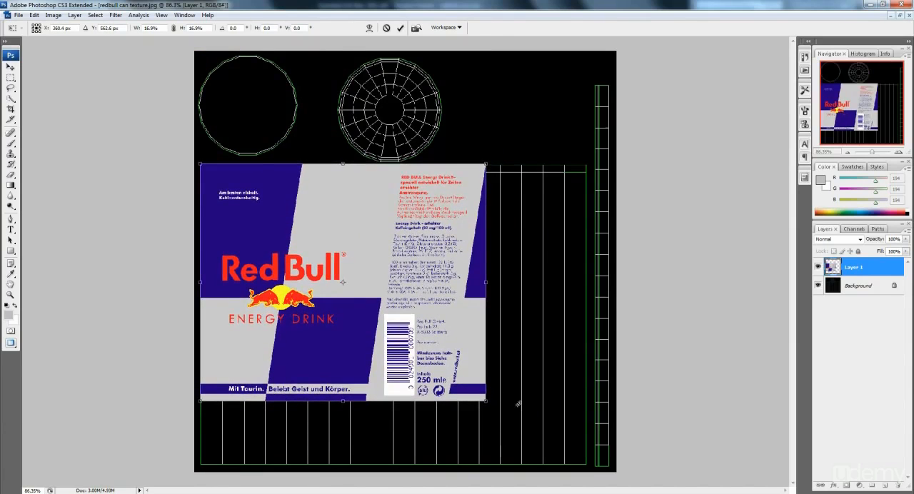
pyautogui.moveTo(486, 402); pyautogui.dragTo(554, 460)
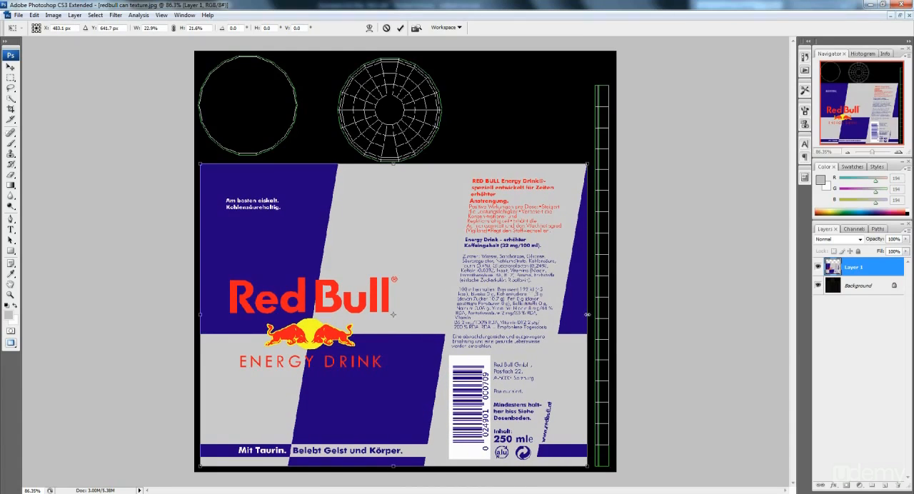
pyautogui.moveTo(559, 345)
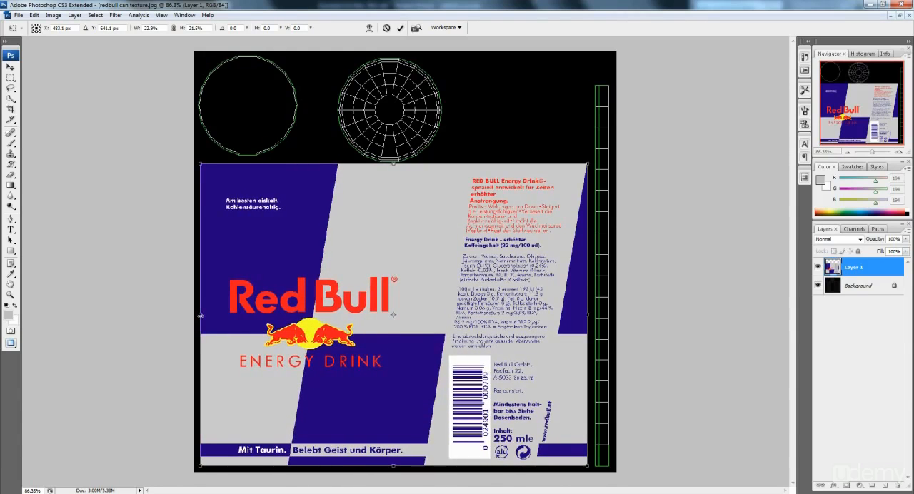
pyautogui.click(12, 69)
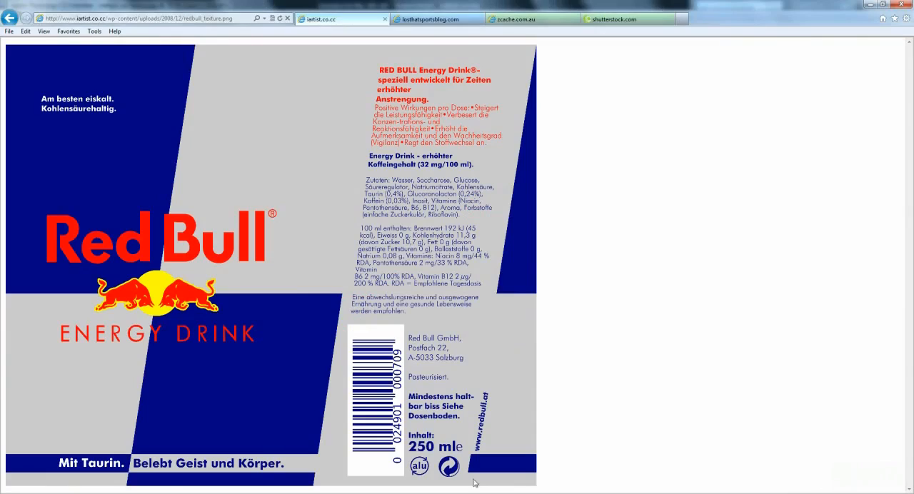
pyautogui.moveTo(515, 19)
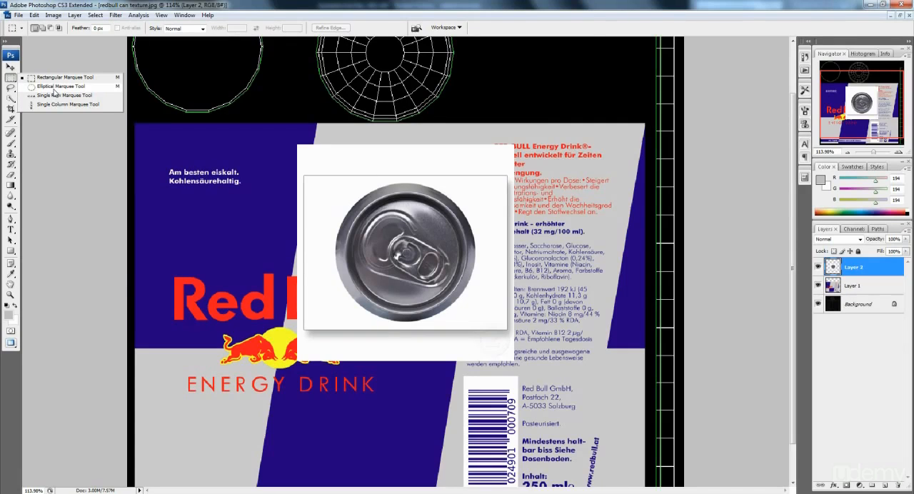
# Step: Choose the Elliptical Marquee Tool to select the round can top
pyautogui.click(60, 85)
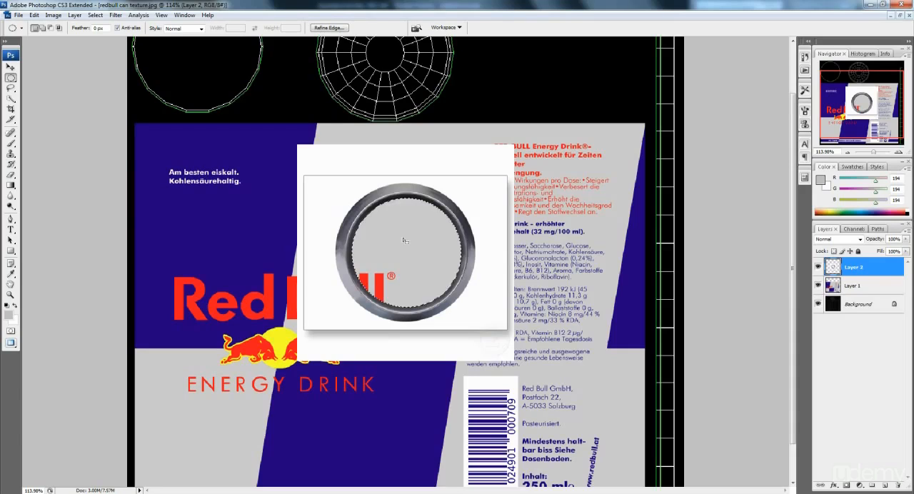
pyautogui.moveTo(413, 275)
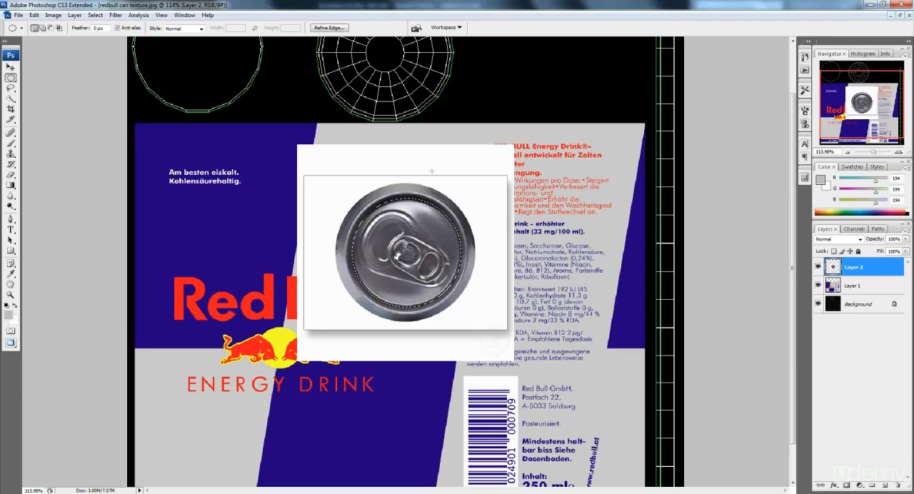
# Step: Invert the selection so the area around the can top is selected
pyautogui.click(94, 14)
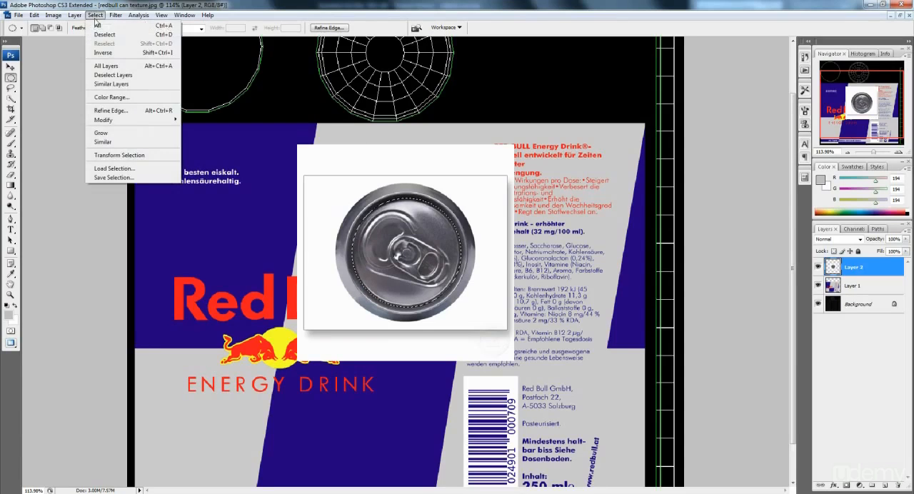
pyautogui.moveTo(103, 52)
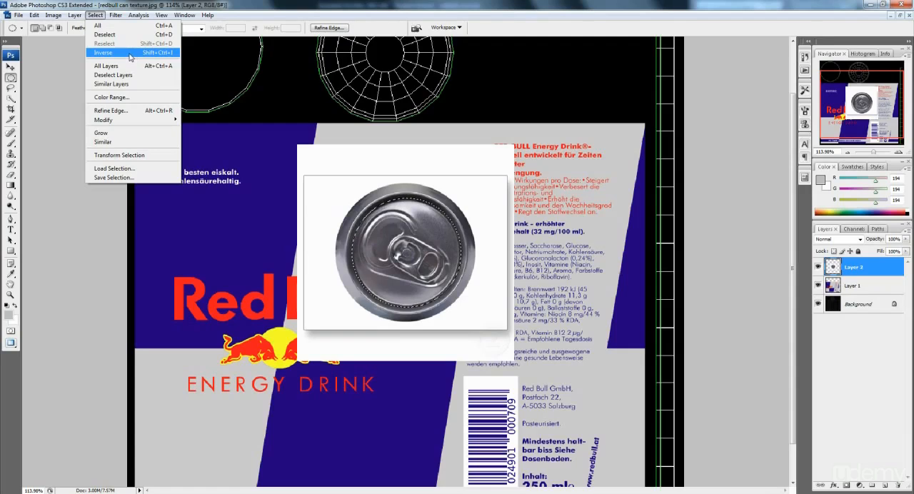
pyautogui.click(103, 51)
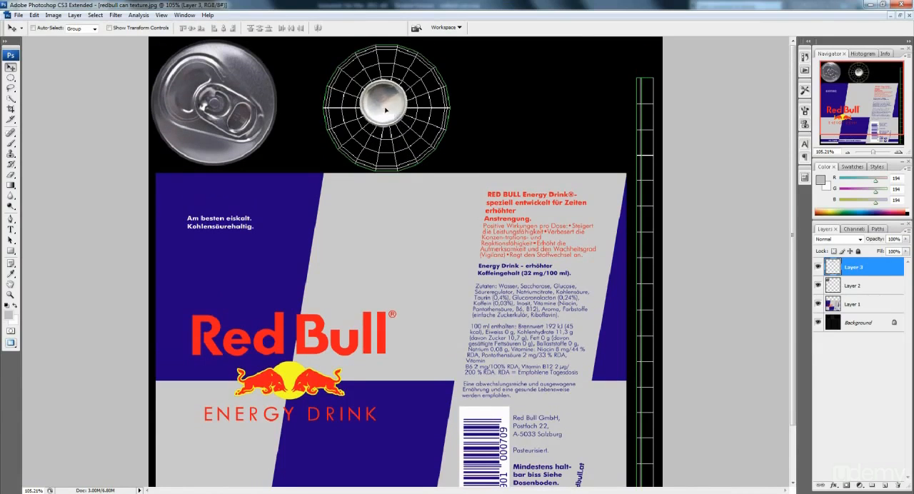
# Step: Move and scale the can-bottom photo to fit the right circular wireframe
pyautogui.moveTo(386, 107); pyautogui.dragTo(340, 64)
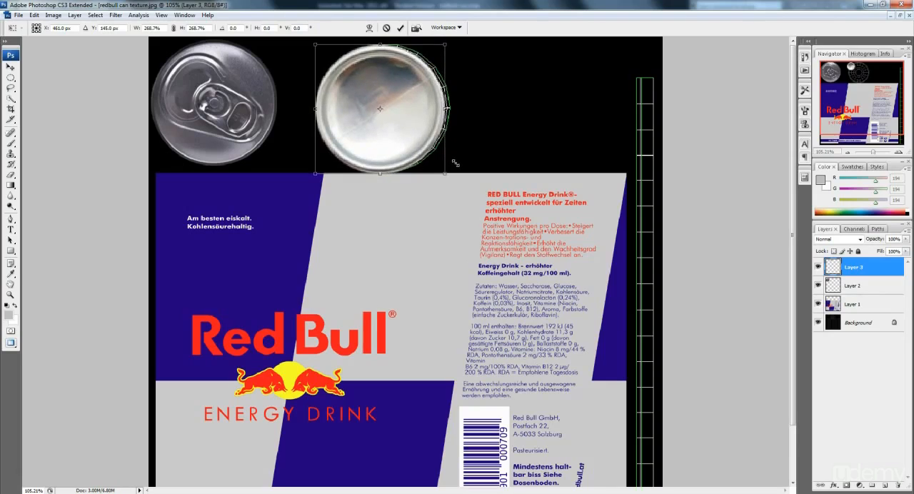
pyautogui.moveTo(380, 109); pyautogui.dragTo(385, 109)
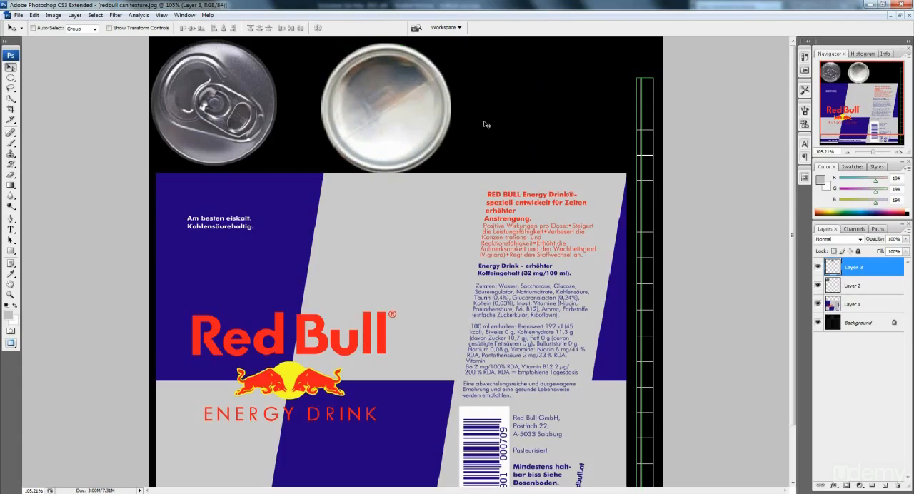
pyautogui.moveTo(626, 163)
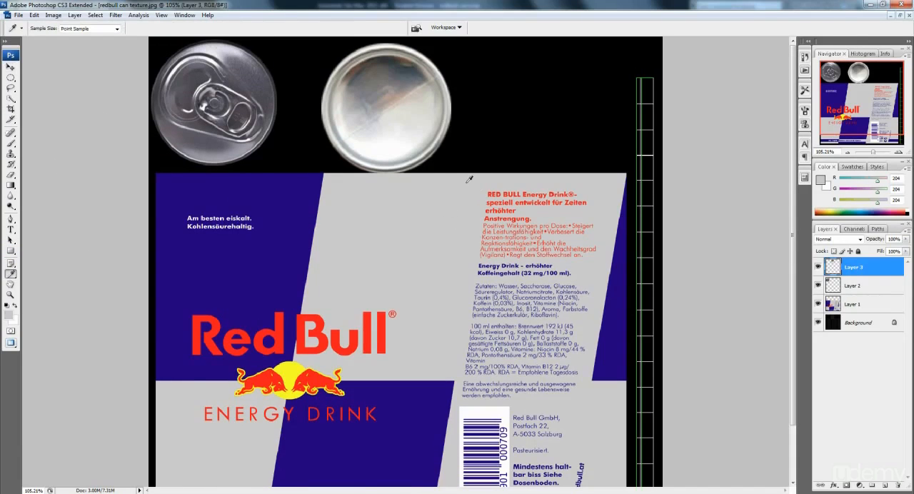
pyautogui.moveTo(428, 222)
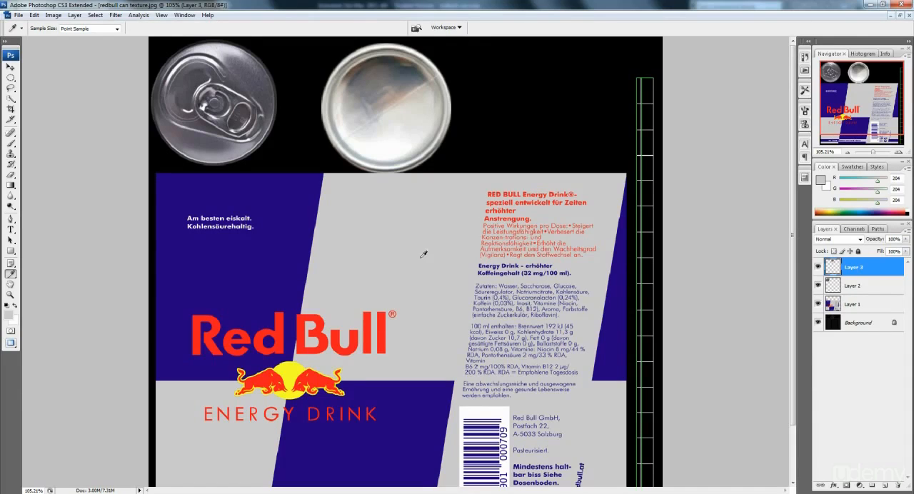
pyautogui.moveTo(435, 278)
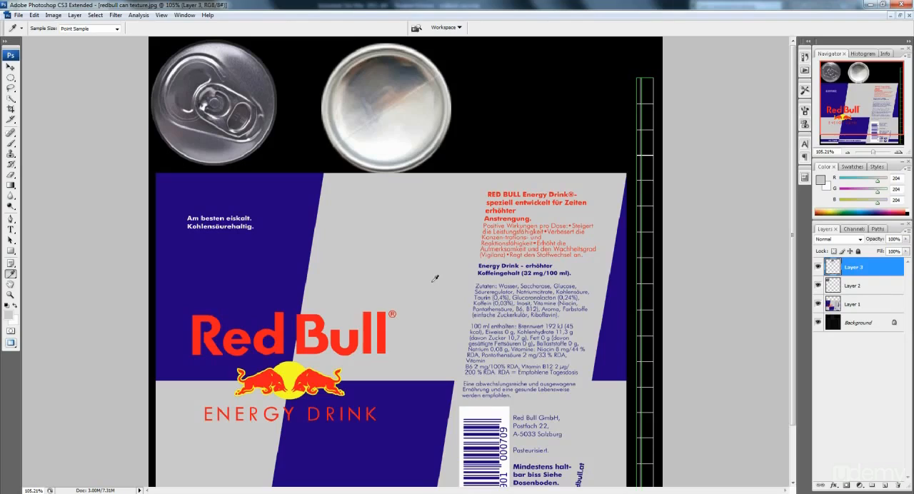
pyautogui.moveTo(423, 257)
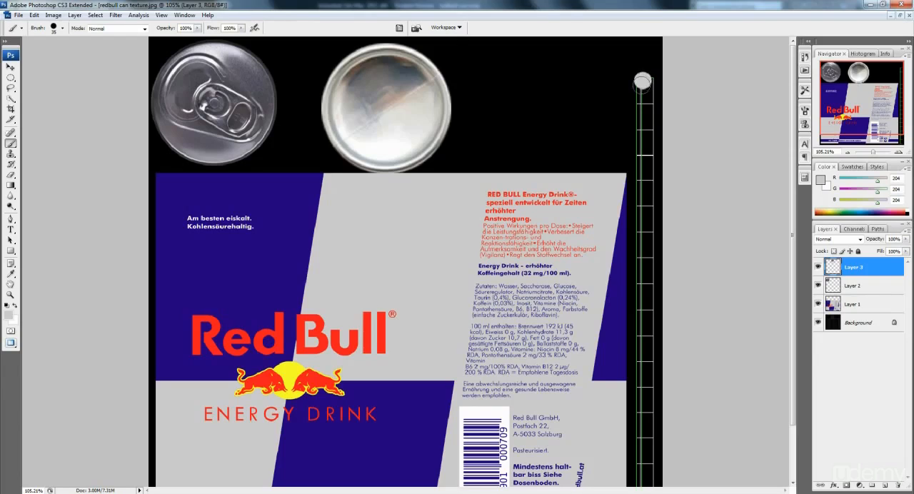
# Step: Paint the narrow right-edge strip with the label's light grey
pyautogui.scroll(-3)
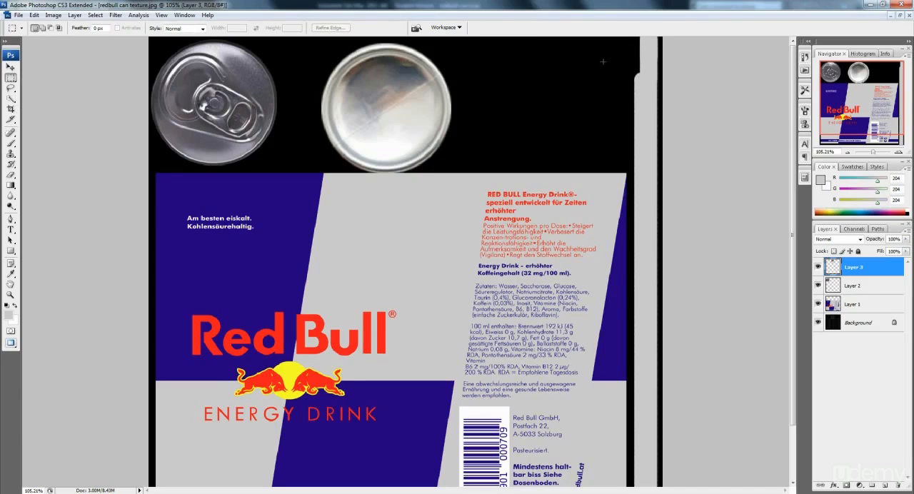
pyautogui.moveTo(603, 63); pyautogui.dragTo(660, 77)
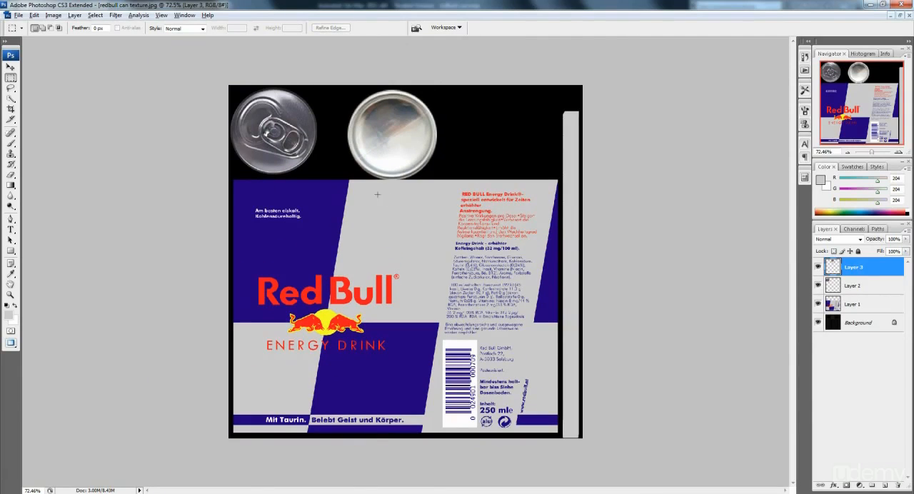
# Step: Save the finished texture over redbull can texture.jpg, replacing it with default JPEG quality
pyautogui.click(12, 67)
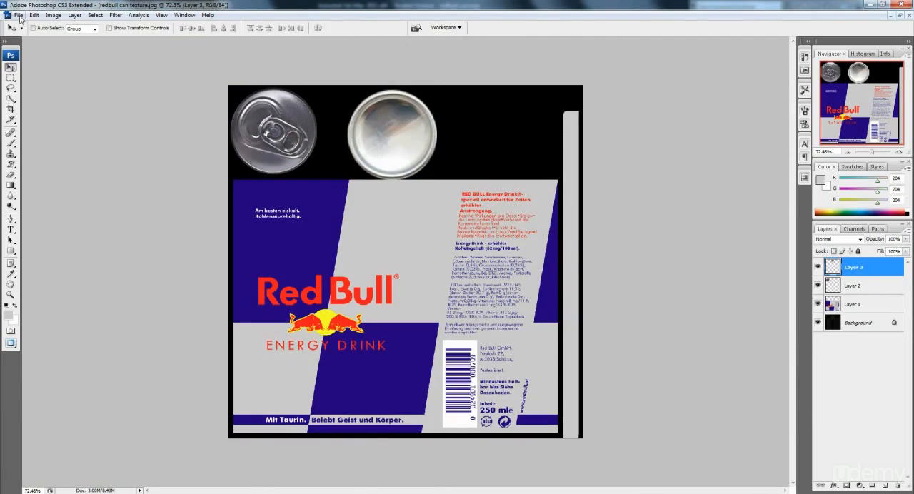
pyautogui.click(18, 14)
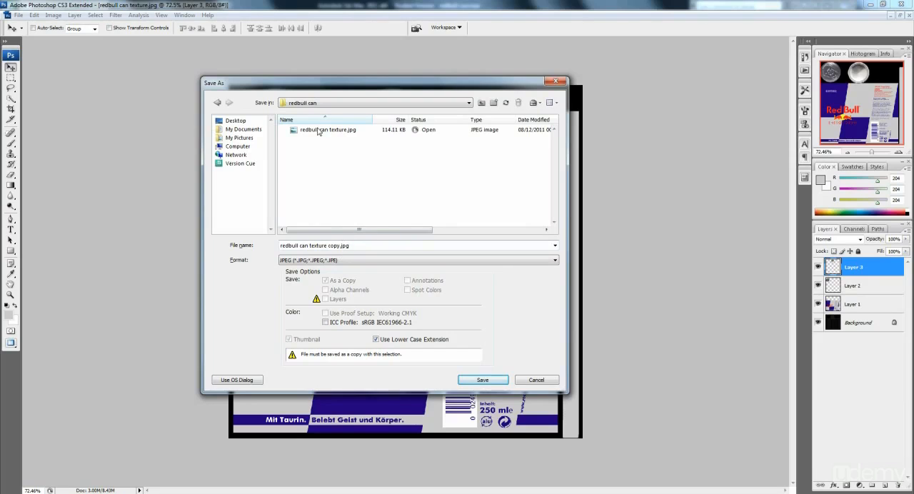
pyautogui.click(483, 380)
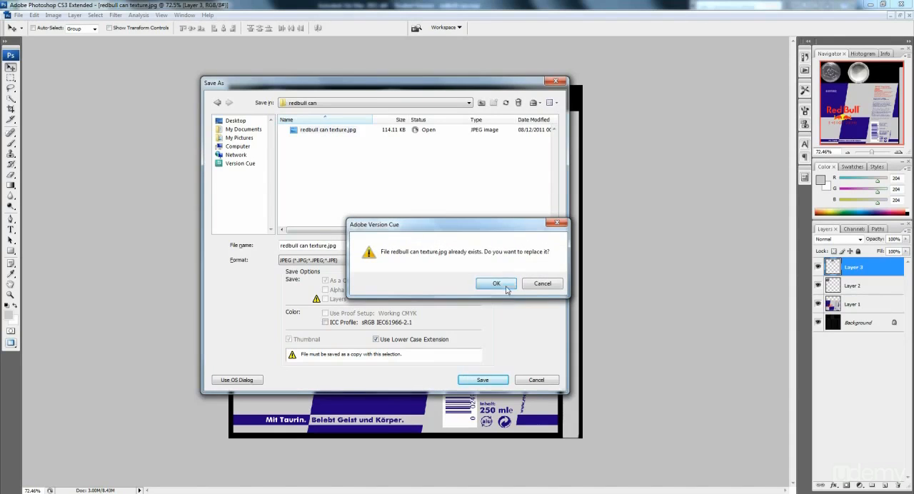
pyautogui.click(497, 283)
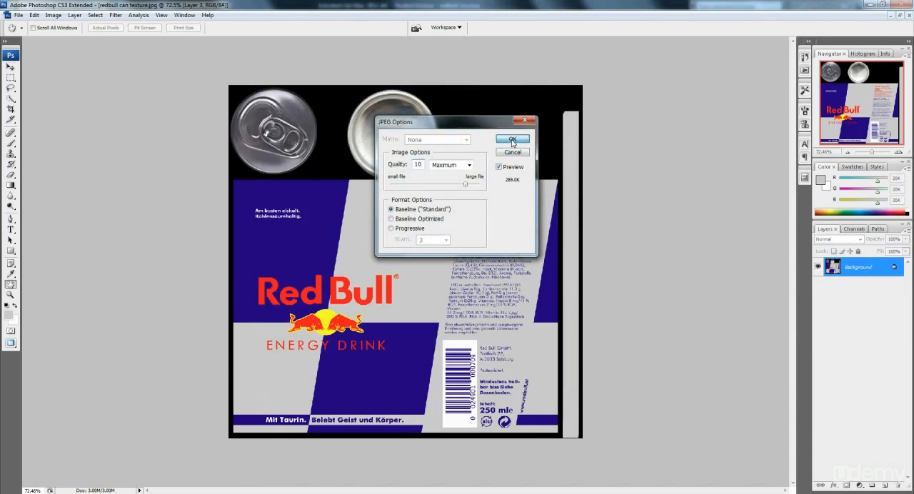
pyautogui.click(512, 140)
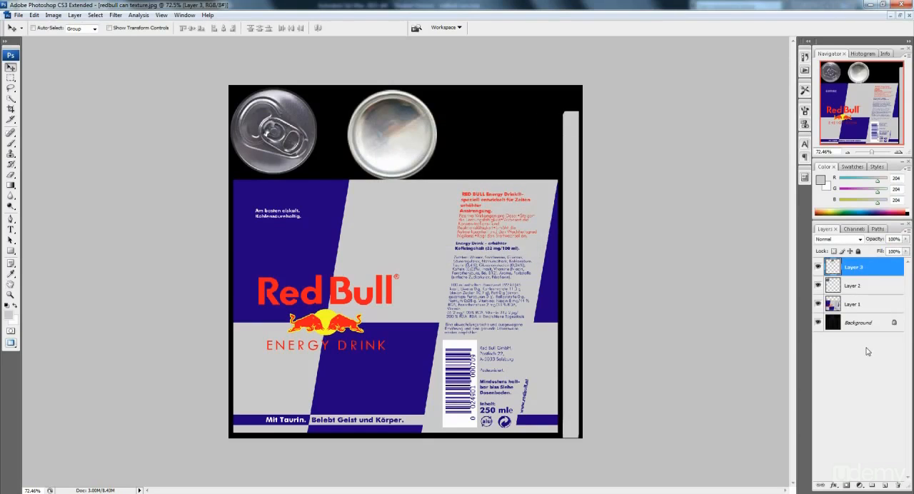
# Step: Hide the can-top and can-bottom photo layers
pyautogui.click(817, 266)
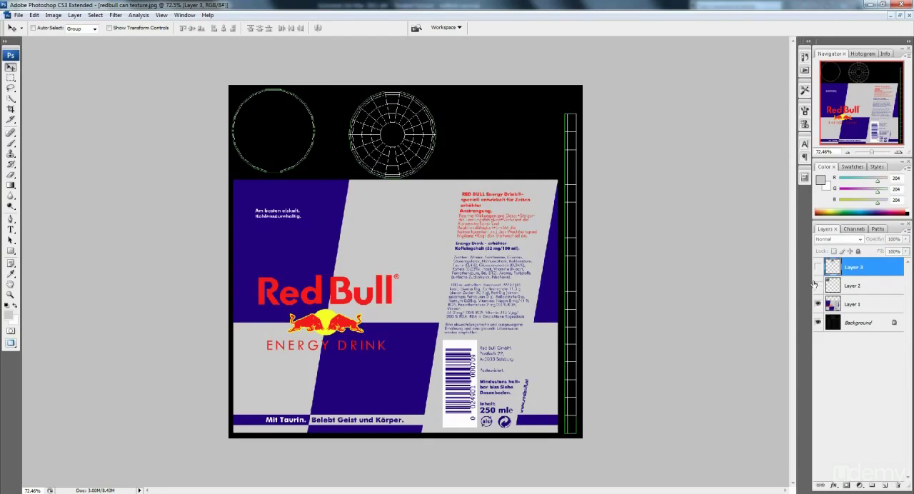
pyautogui.click(817, 286)
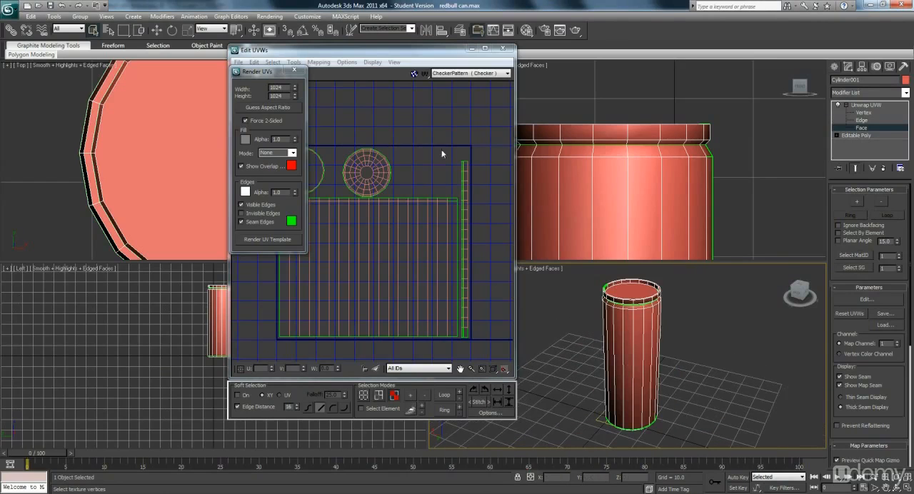
# Step: Close the Edit UVWs window and open the Compact Material Editor from the Rendering menu
pyautogui.click(503, 48)
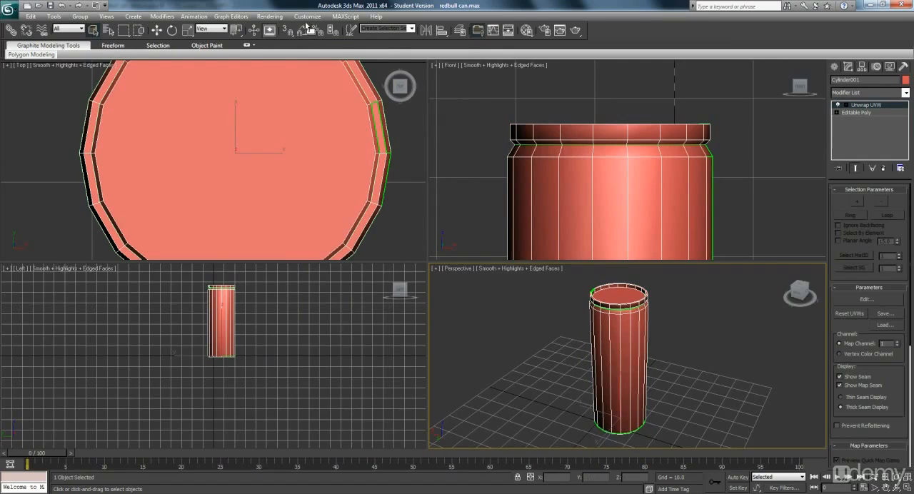
pyautogui.click(269, 15)
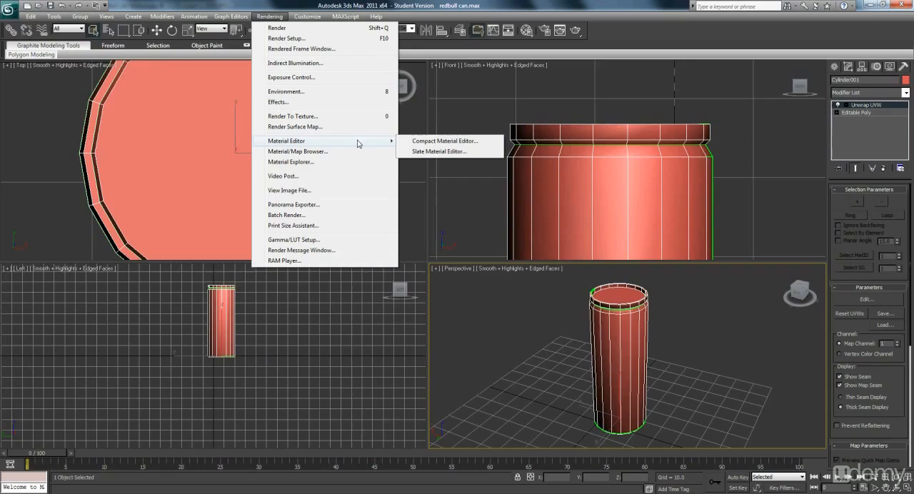
pyautogui.moveTo(360, 145)
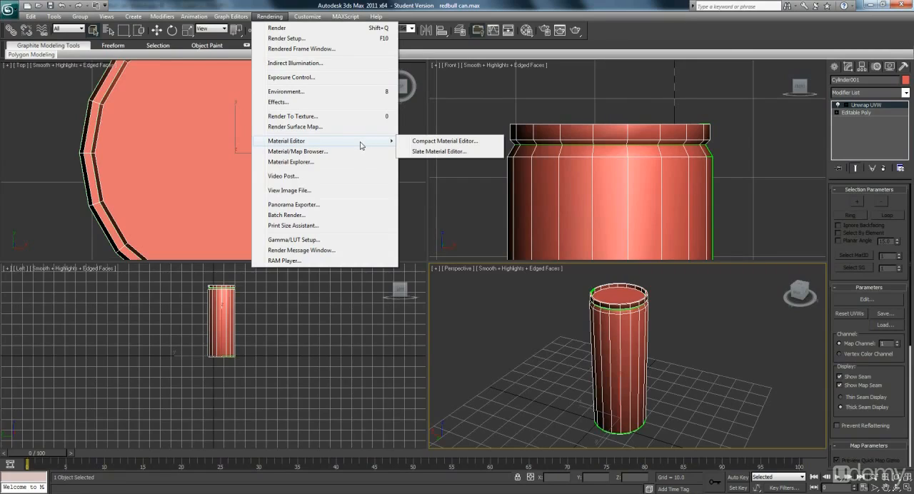
pyautogui.moveTo(373, 149)
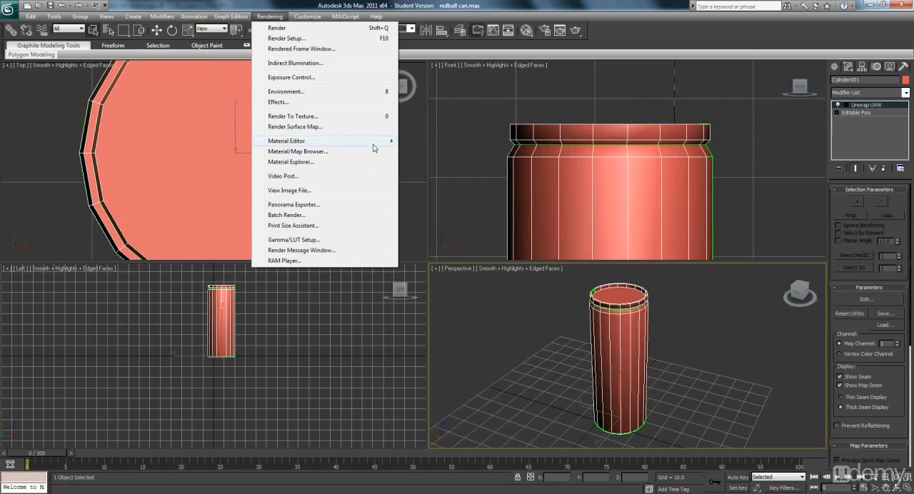
pyautogui.moveTo(308, 126)
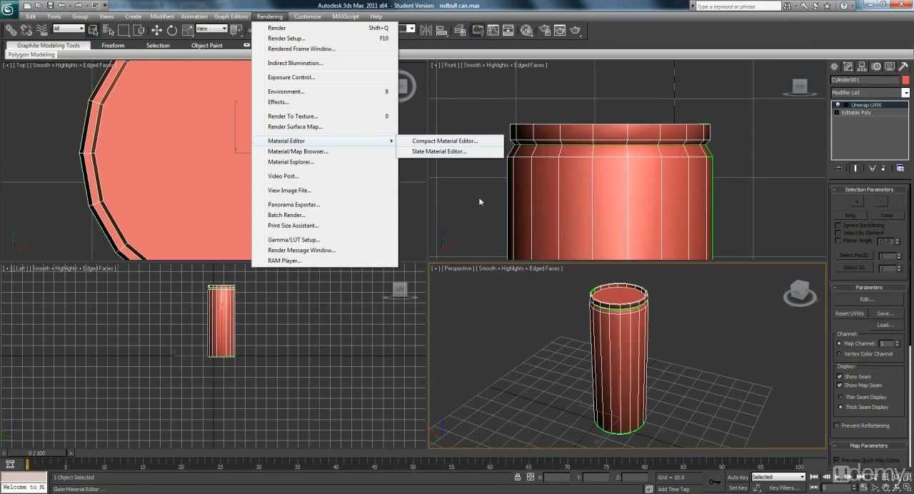
pyautogui.click(444, 140)
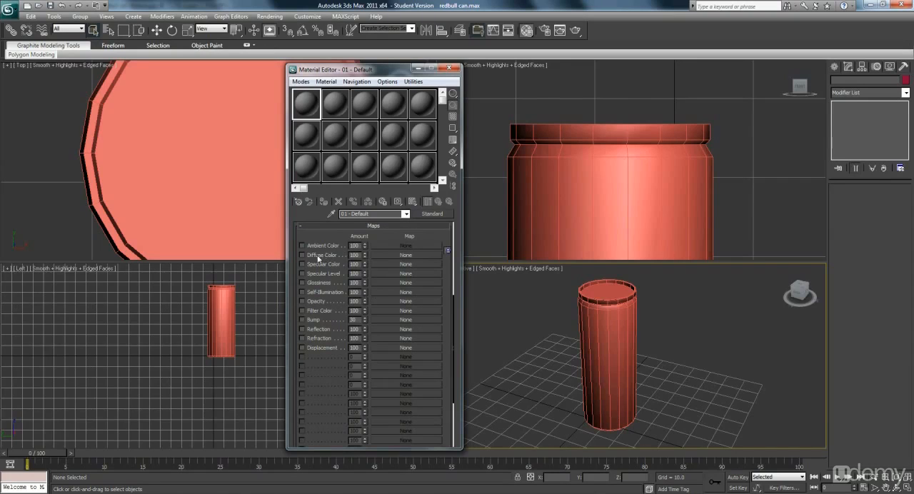
pyautogui.moveTo(405, 257)
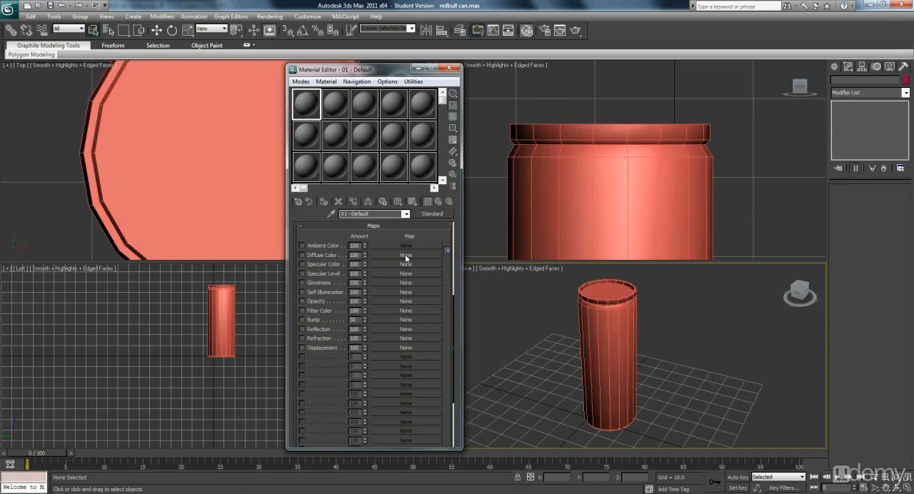
# Step: Load redbull can texture.jpg as a Bitmap in the material's Diffuse Color channel
pyautogui.click(406, 254)
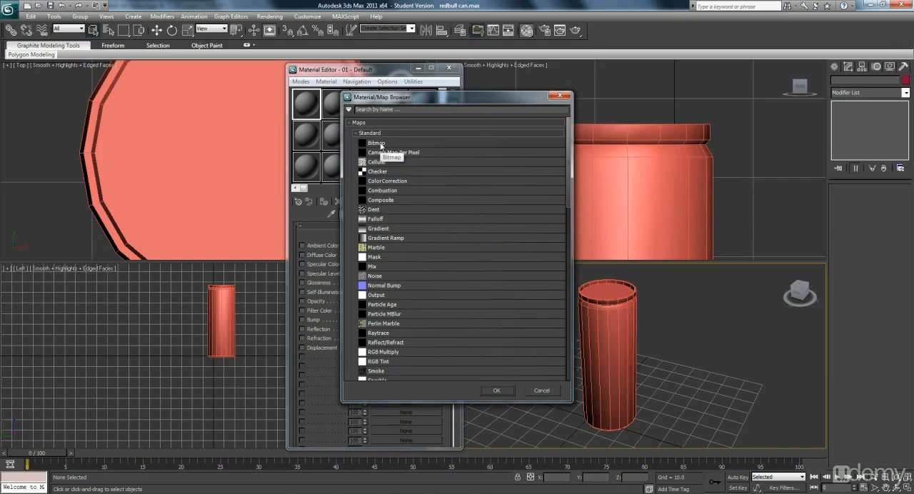
pyautogui.doubleClick(374, 143)
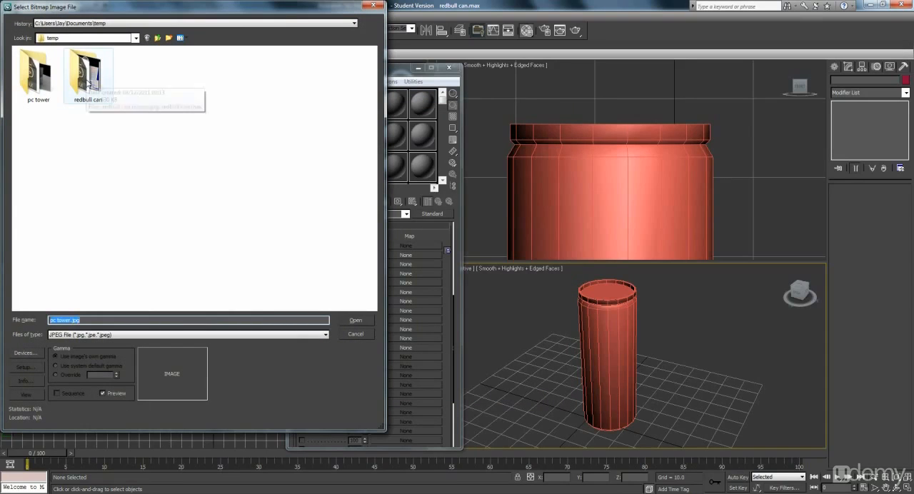
pyautogui.doubleClick(89, 72)
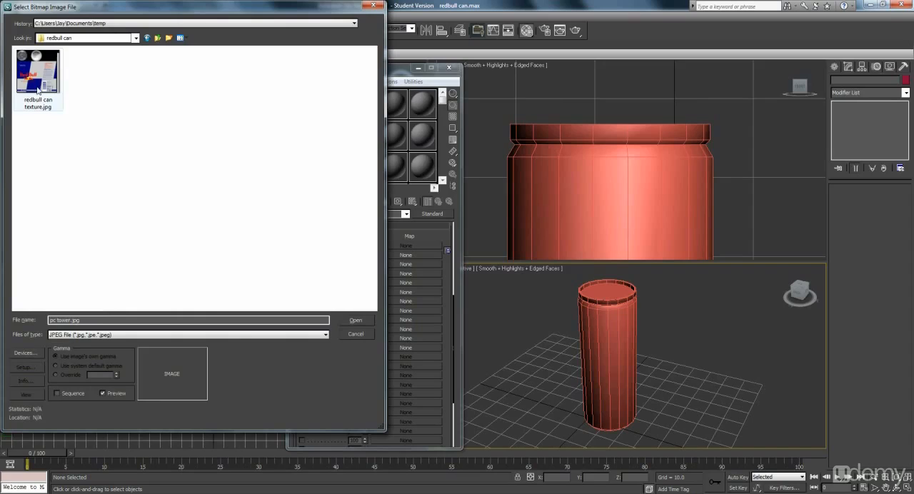
pyautogui.click(37, 77)
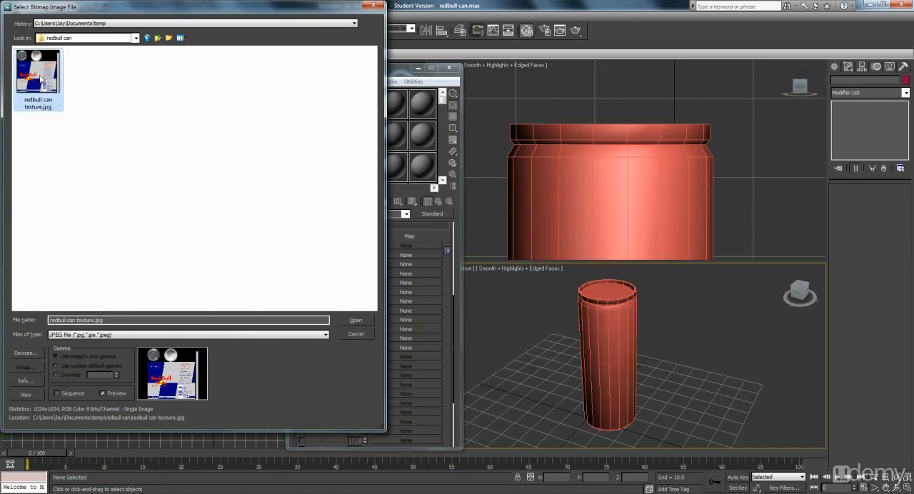
pyautogui.click(355, 320)
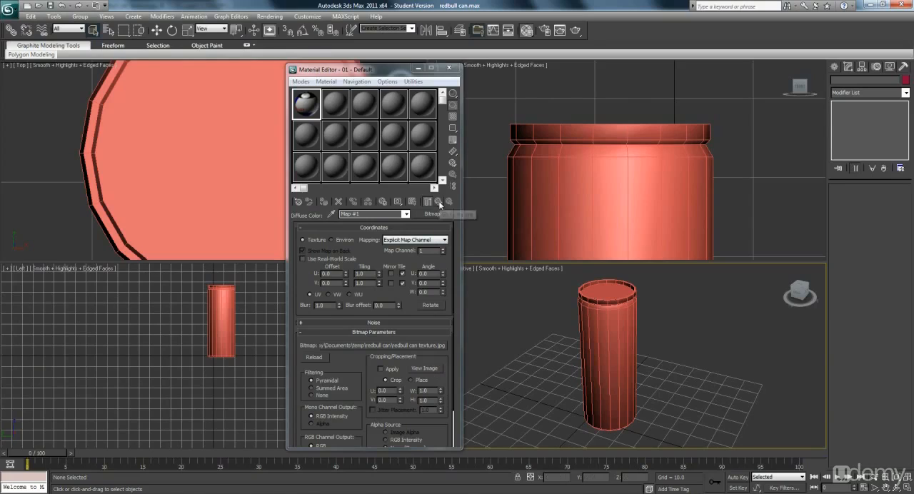
pyautogui.moveTo(440, 202)
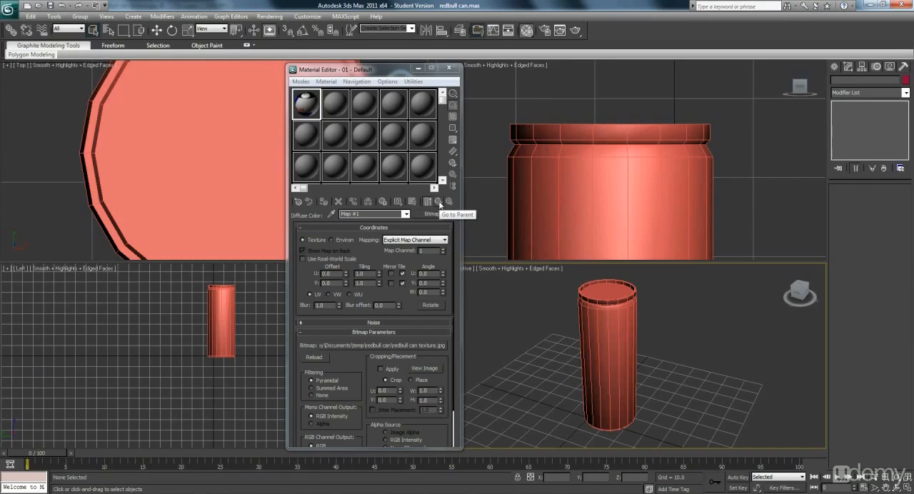
# Step: Assign the textured material to the can and show its map in the viewports
pyautogui.click(438, 201)
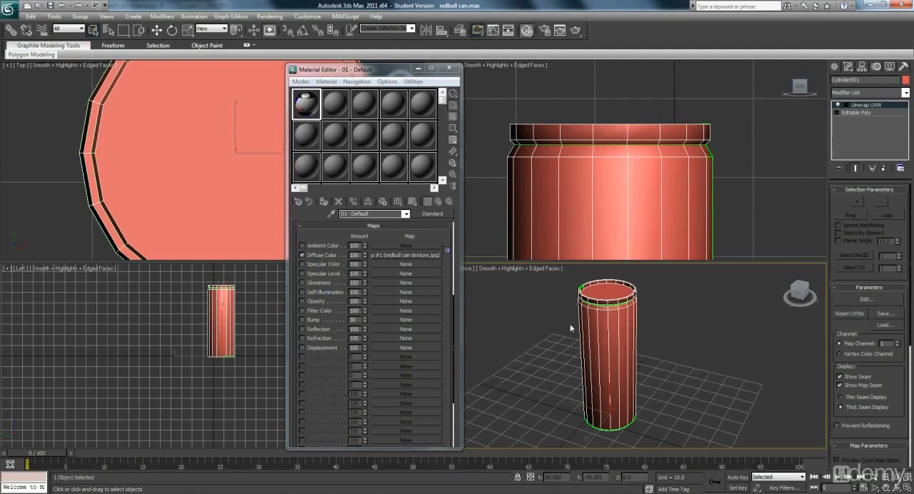
pyautogui.moveTo(323, 202)
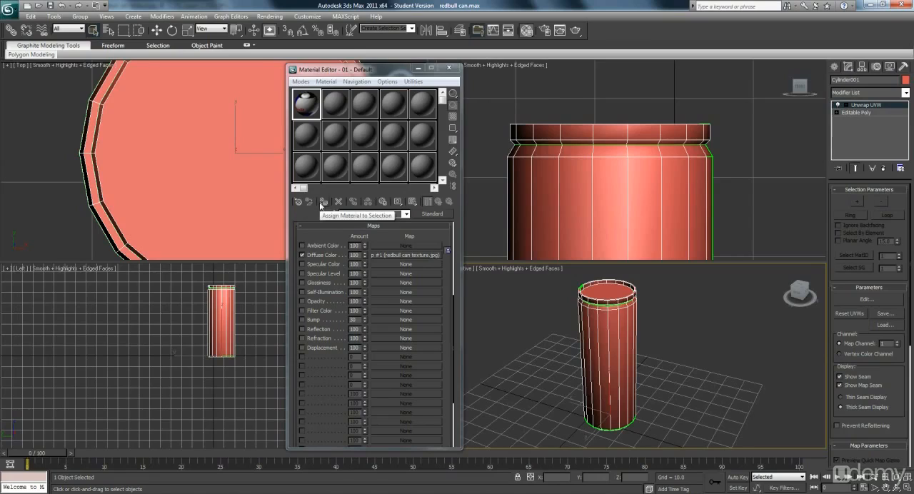
pyautogui.click(322, 201)
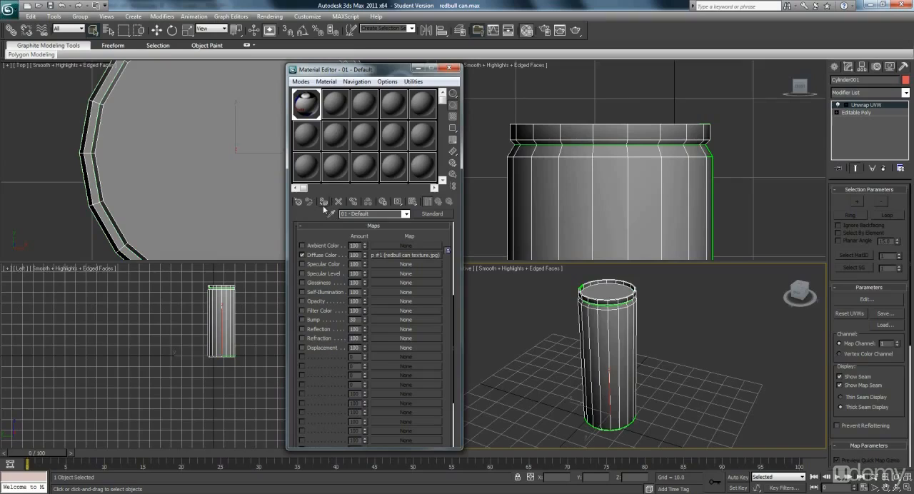
pyautogui.moveTo(322, 202)
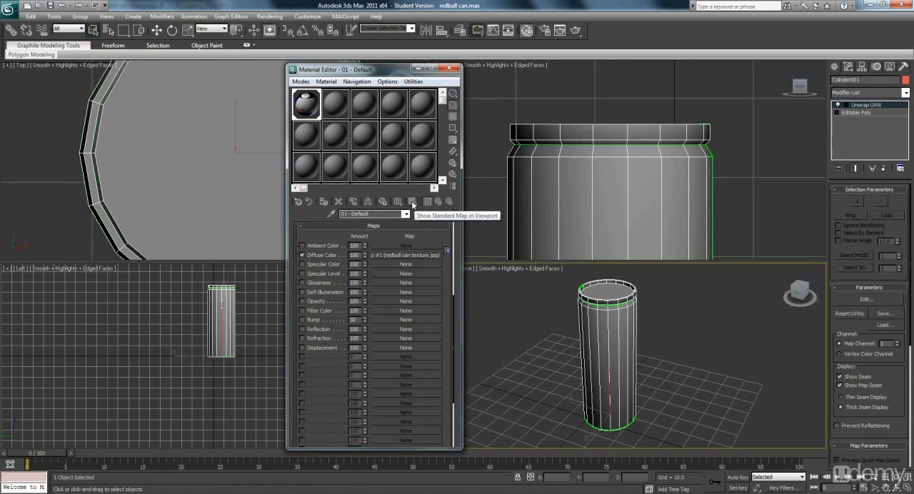
pyautogui.click(412, 201)
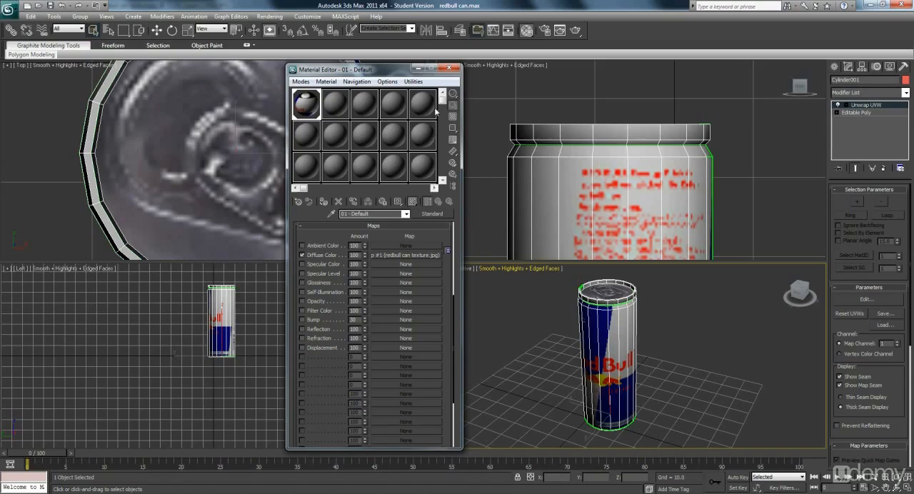
pyautogui.click(450, 69)
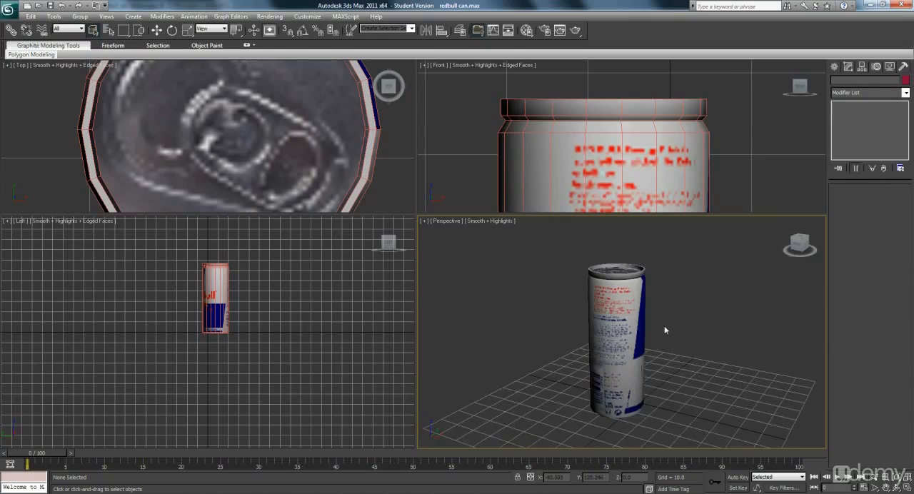
pyautogui.moveTo(664, 330); pyautogui.dragTo(652, 350)
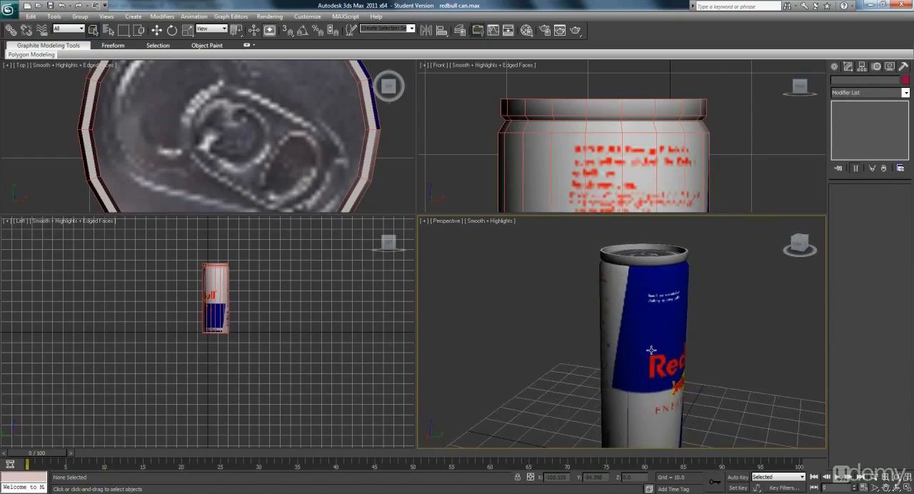
pyautogui.moveTo(650, 350); pyautogui.dragTo(600, 329)
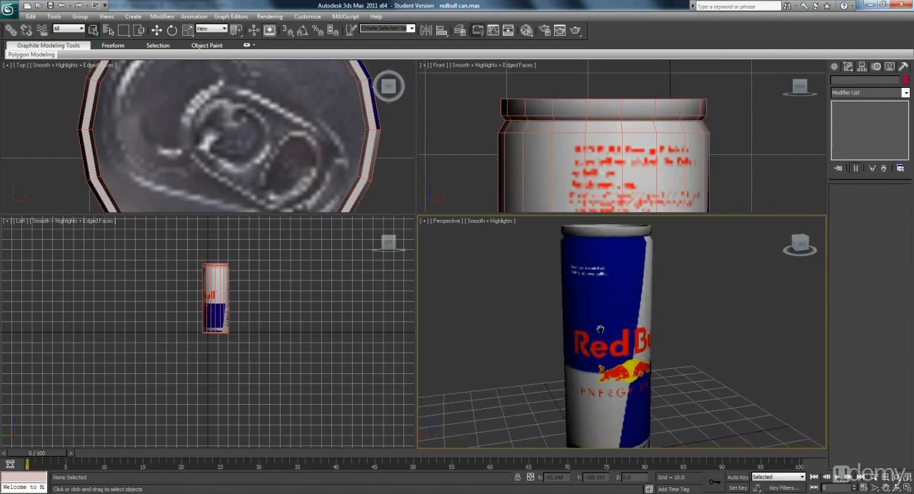
pyautogui.moveTo(600, 329); pyautogui.dragTo(554, 340)
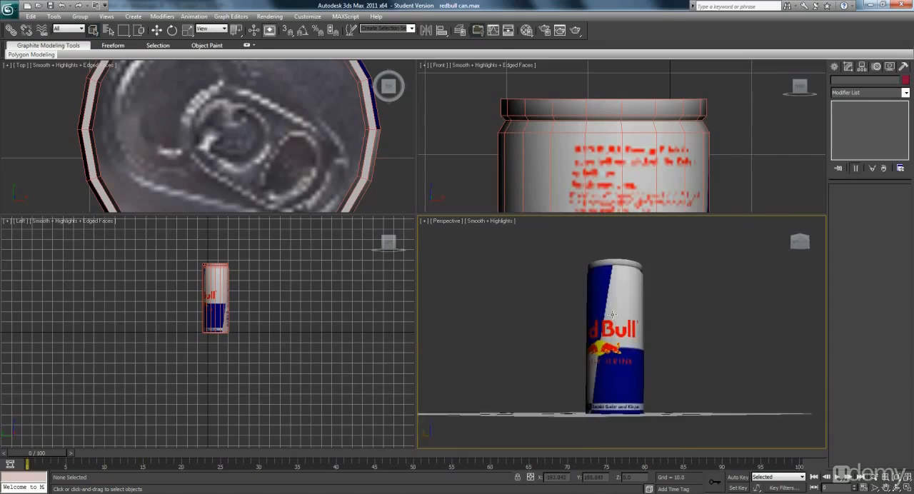
pyautogui.moveTo(611, 314); pyautogui.dragTo(640, 326)
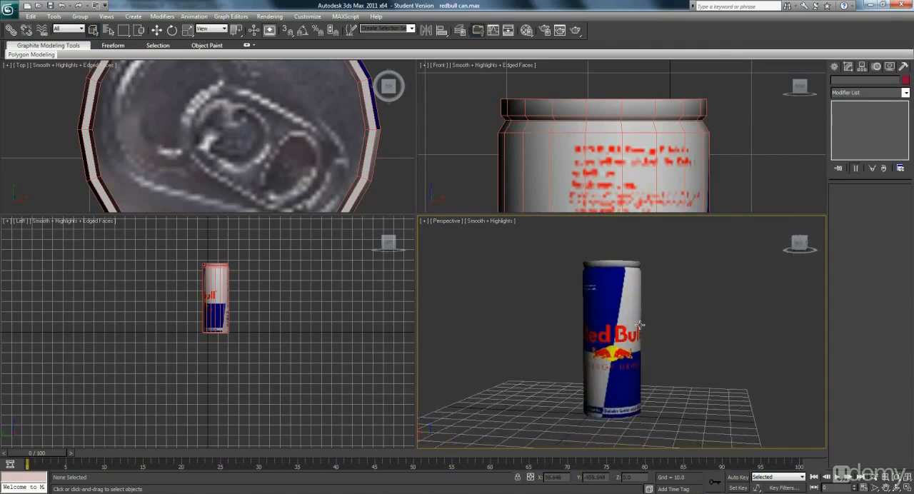
pyautogui.moveTo(640, 325); pyautogui.dragTo(626, 350)
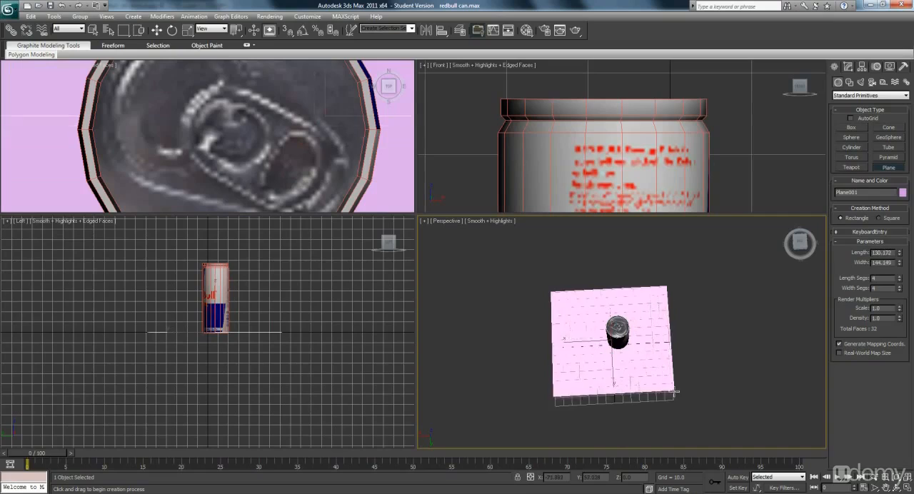
# Step: Give the ground plane a new plain grey standard material via the Material Editor
pyautogui.click(268, 16)
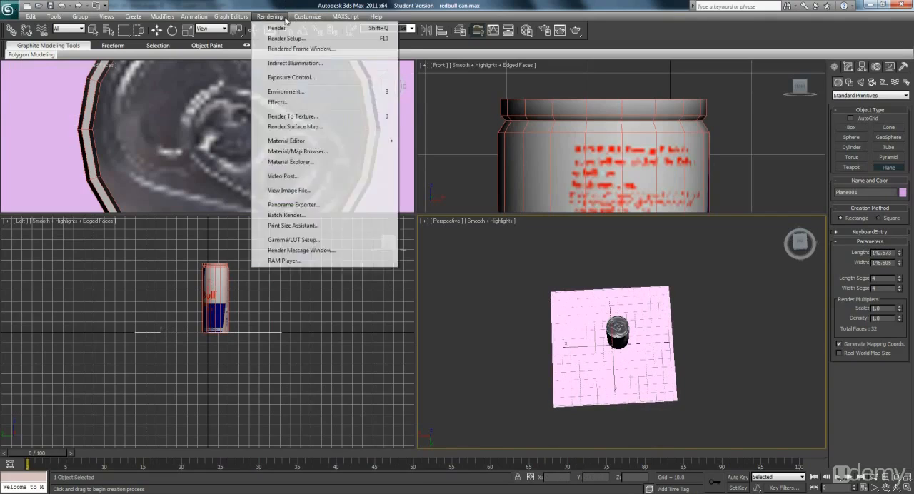
pyautogui.click(286, 140)
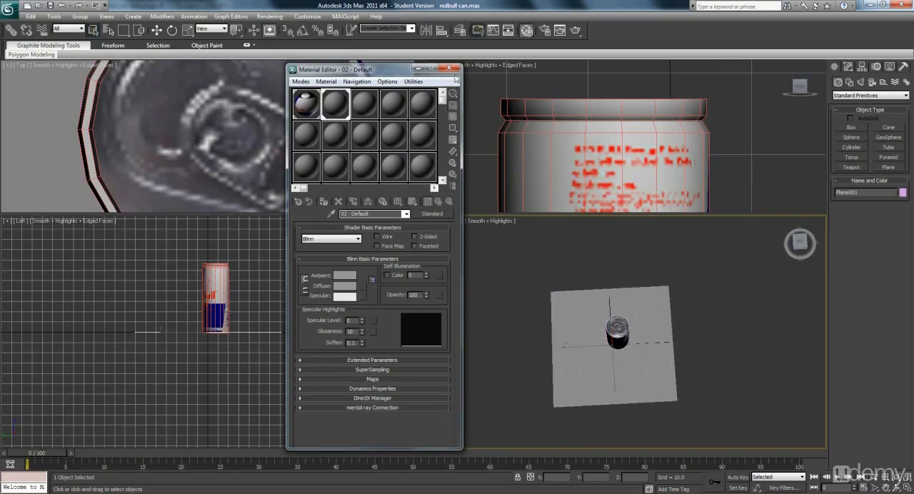
pyautogui.click(457, 69)
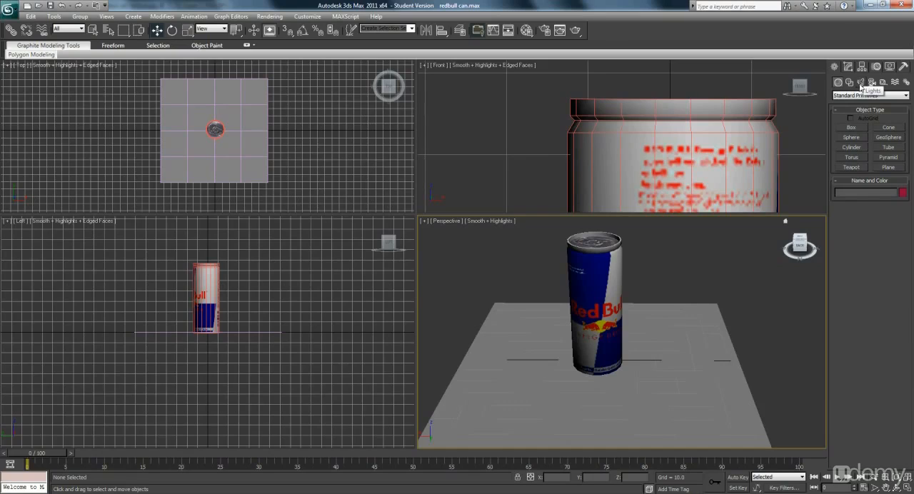
# Step: Create a Standard Skylight above the can and ground plane
pyautogui.click(869, 94)
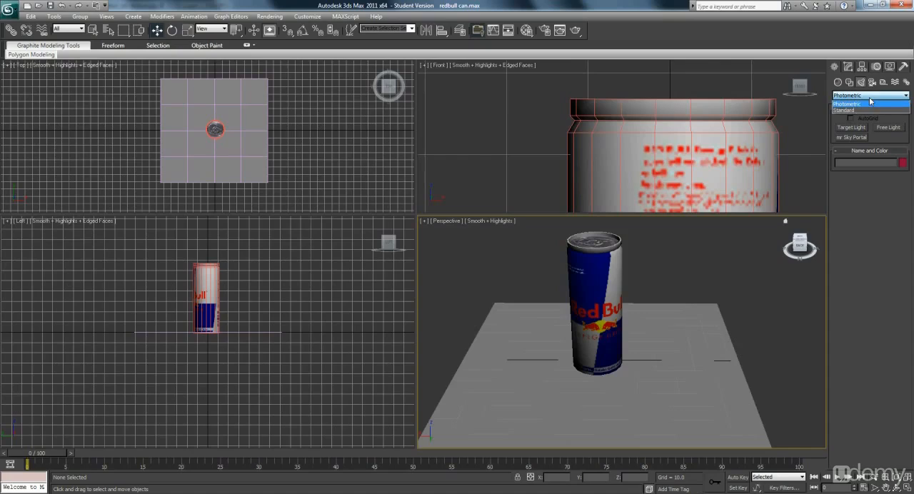
pyautogui.moveTo(854, 109)
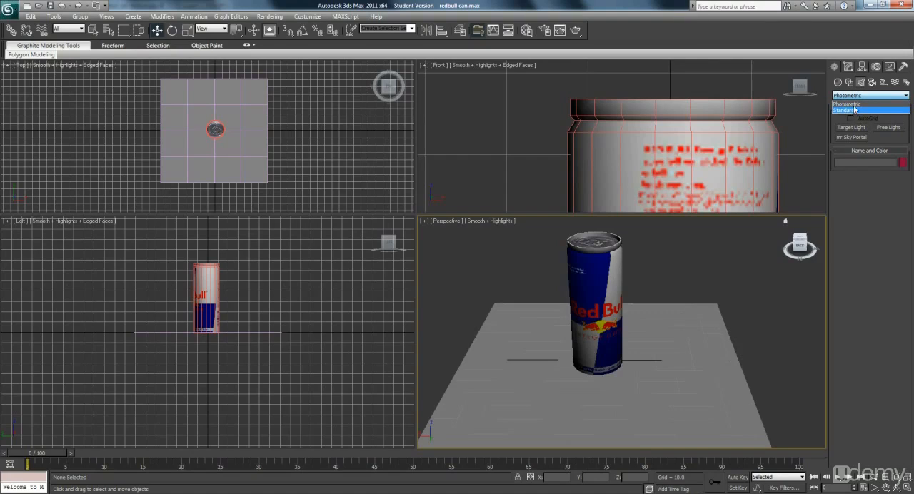
pyautogui.click(843, 109)
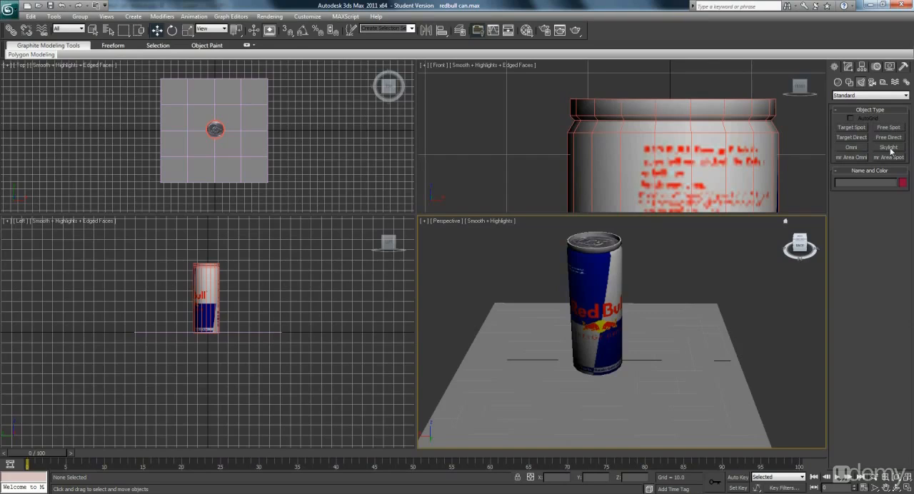
pyautogui.click(888, 147)
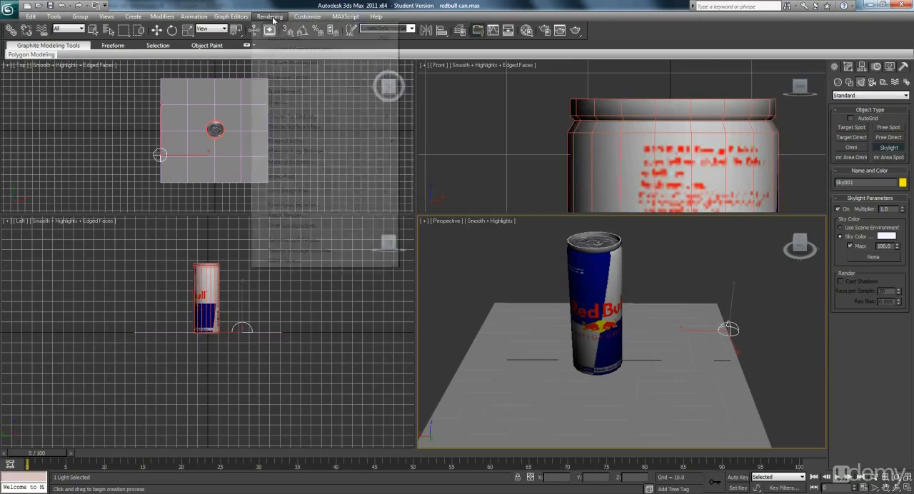
# Step: Open Render Setup and scroll the Common tab down to the Assign Renderer rollout
pyautogui.click(270, 16)
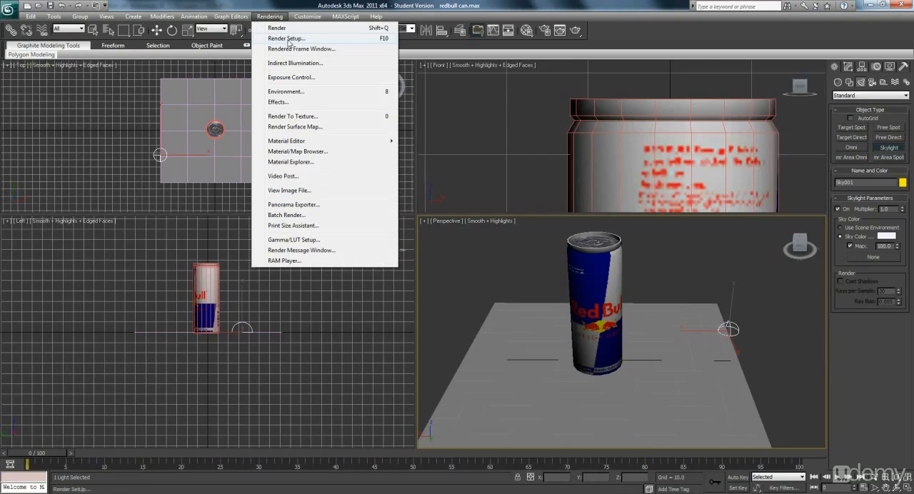
pyautogui.click(285, 38)
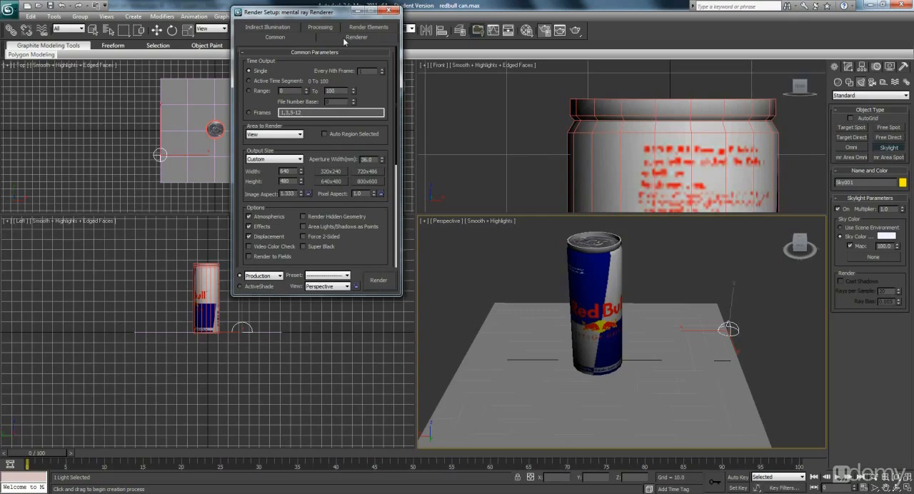
pyautogui.moveTo(403, 74)
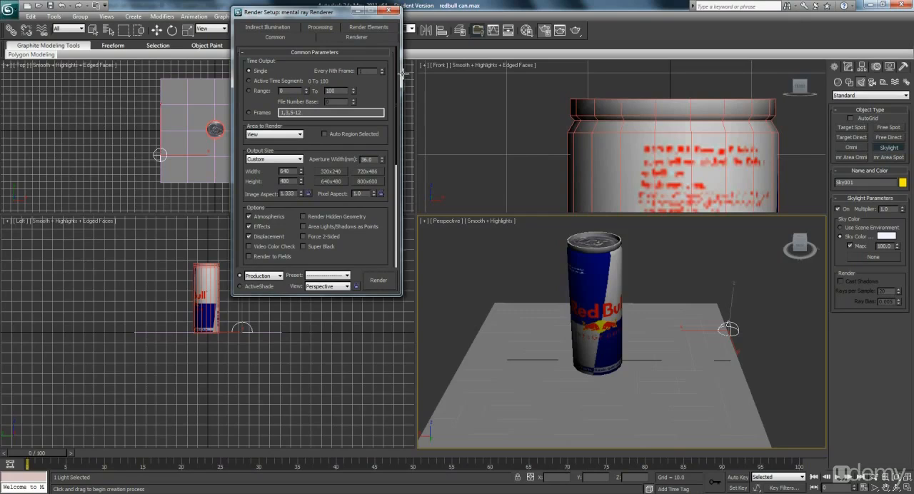
pyautogui.moveTo(540, 280)
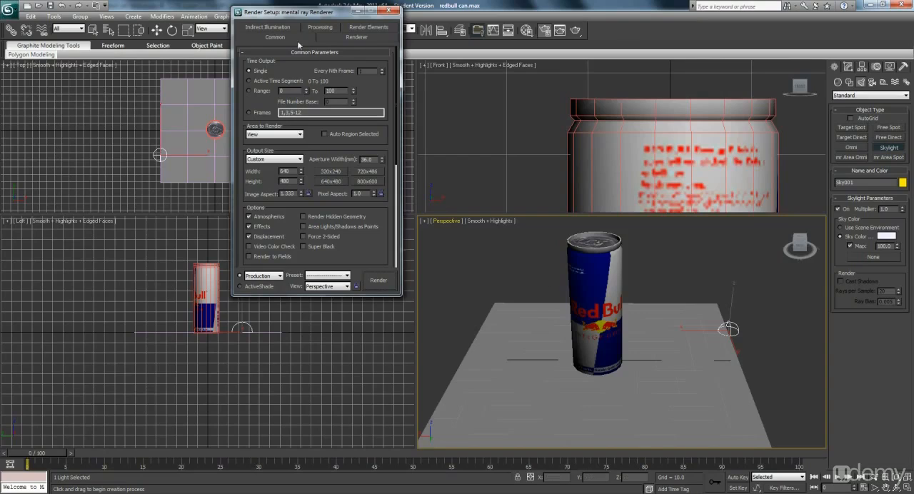
pyautogui.moveTo(292, 66)
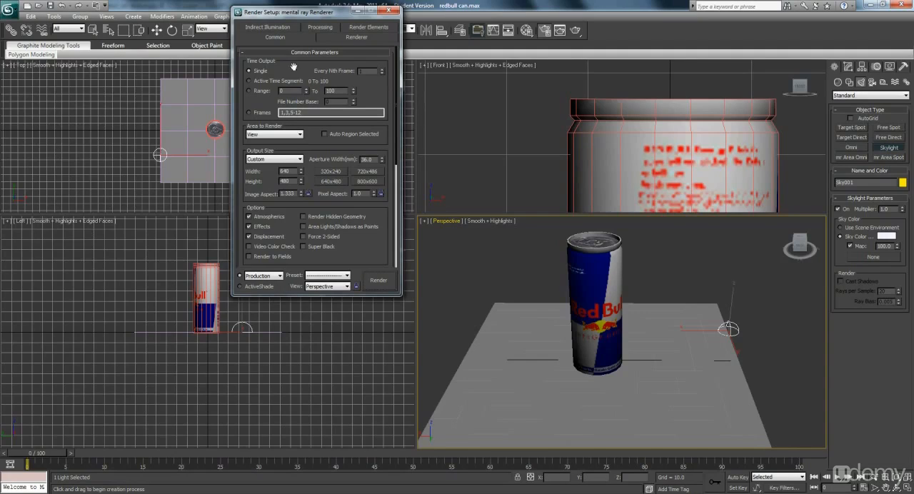
pyautogui.moveTo(397, 88)
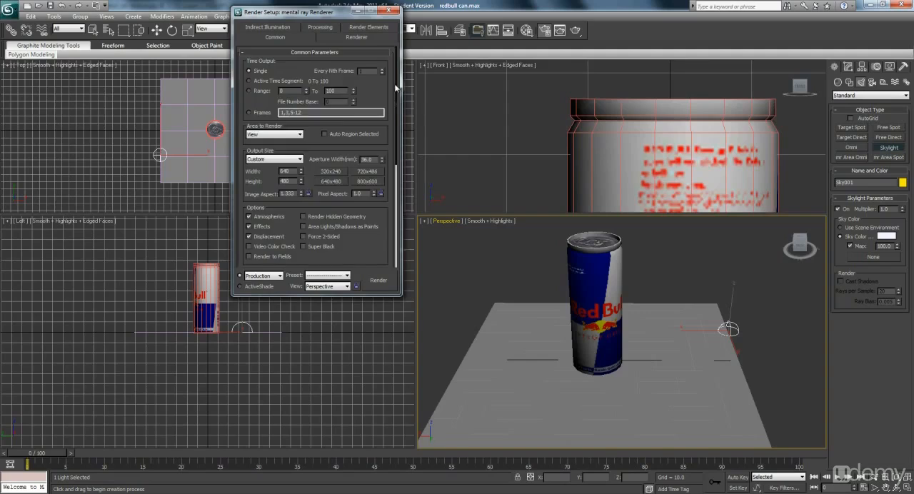
pyautogui.scroll(-3)
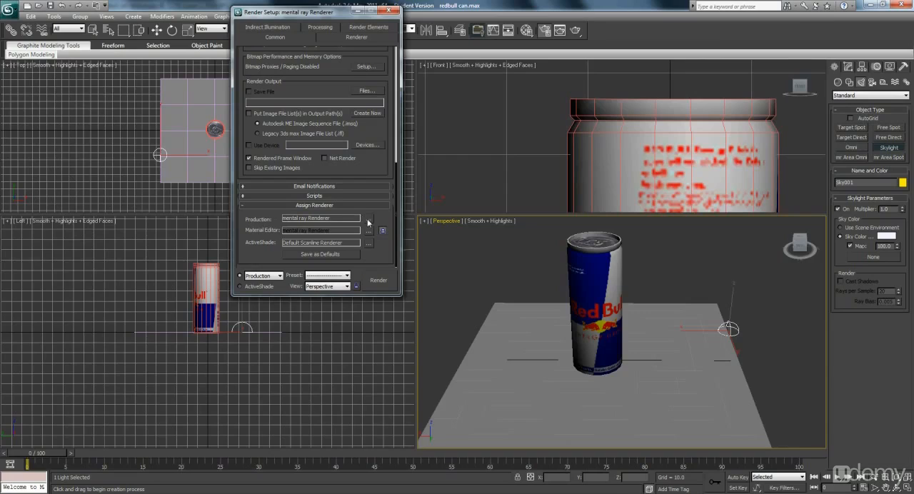
# Step: Set the production renderer to Default Scanline Renderer instead of mental ray
pyautogui.click(369, 219)
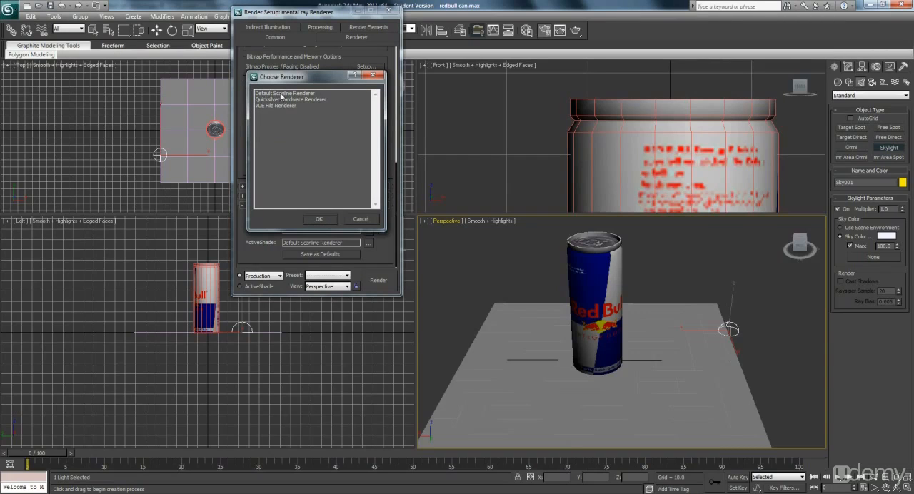
pyautogui.click(320, 219)
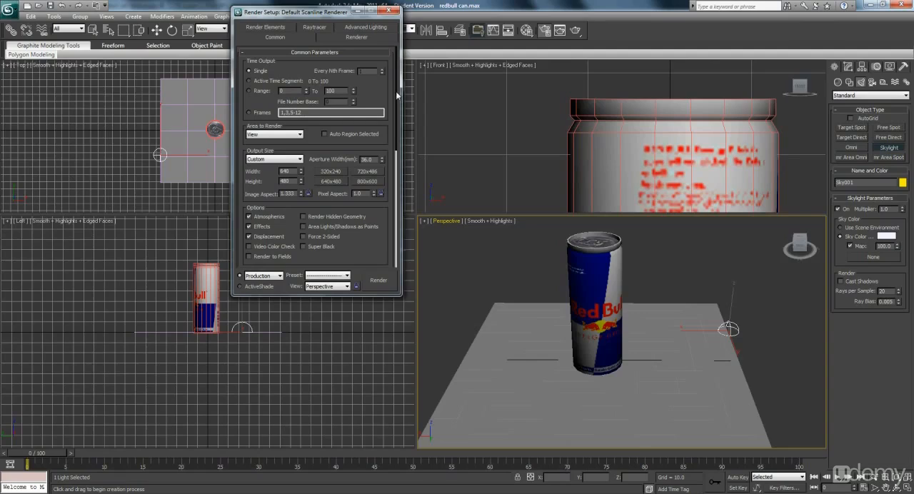
pyautogui.moveTo(370, 31)
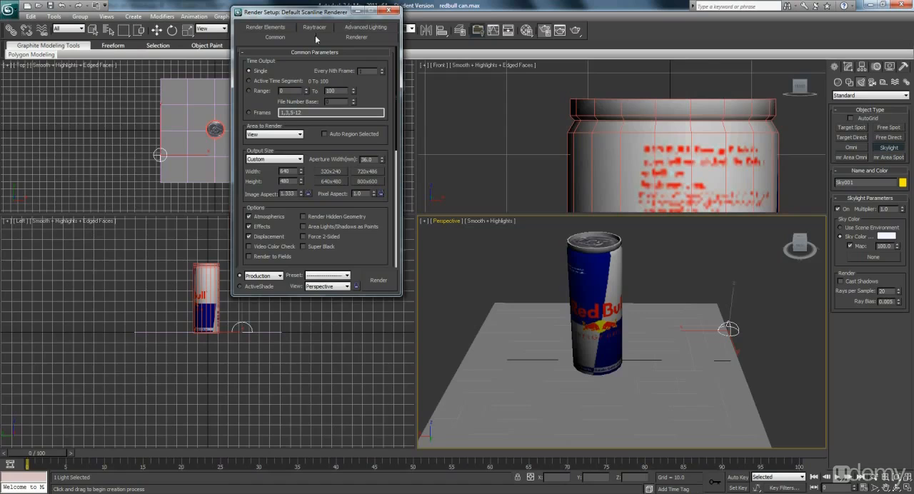
# Step: Choose Light Tracer as the advanced lighting plug-in and render the perspective view
pyautogui.moveTo(297, 12); pyautogui.dragTo(331, 68)
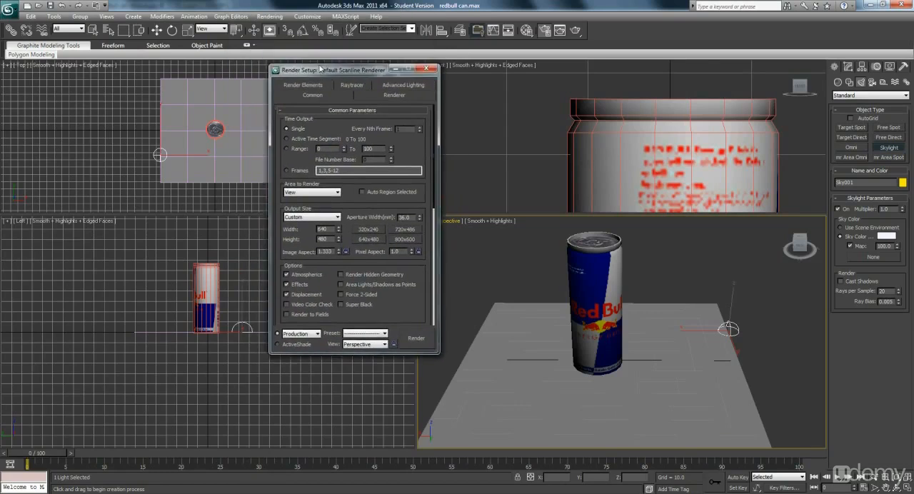
pyautogui.moveTo(331, 69); pyautogui.dragTo(300, 54)
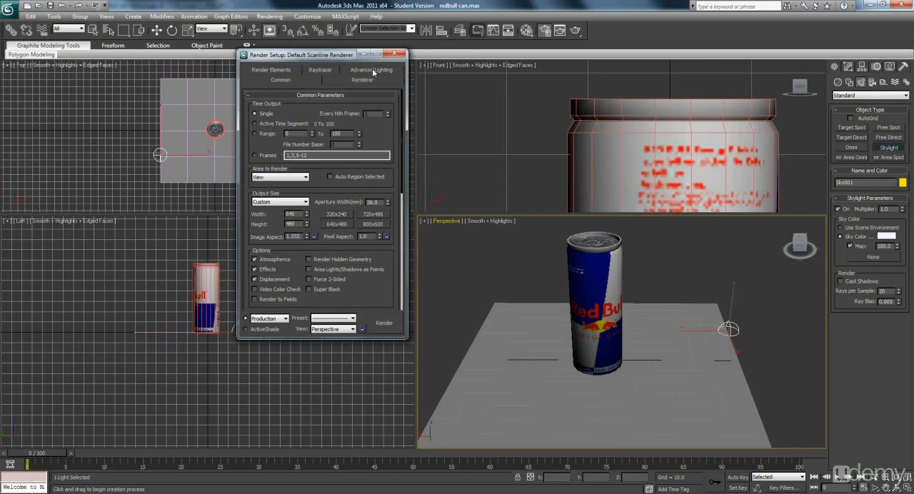
pyautogui.click(371, 68)
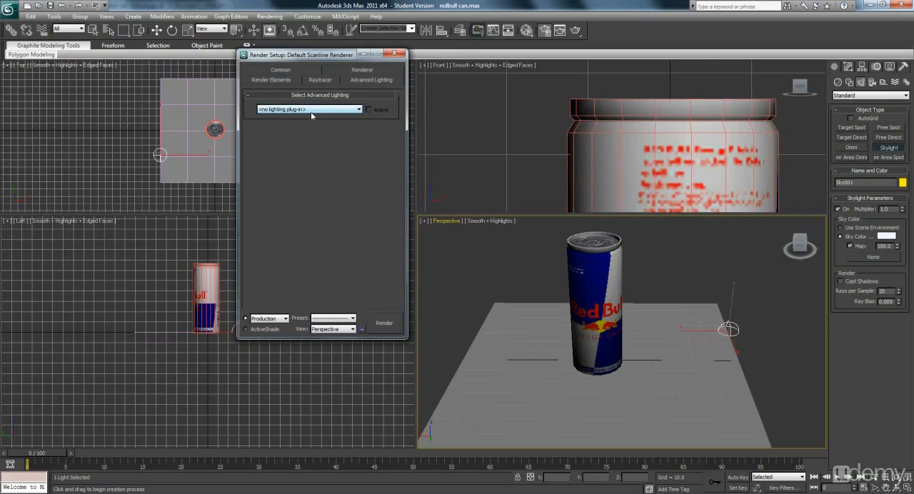
pyautogui.click(357, 108)
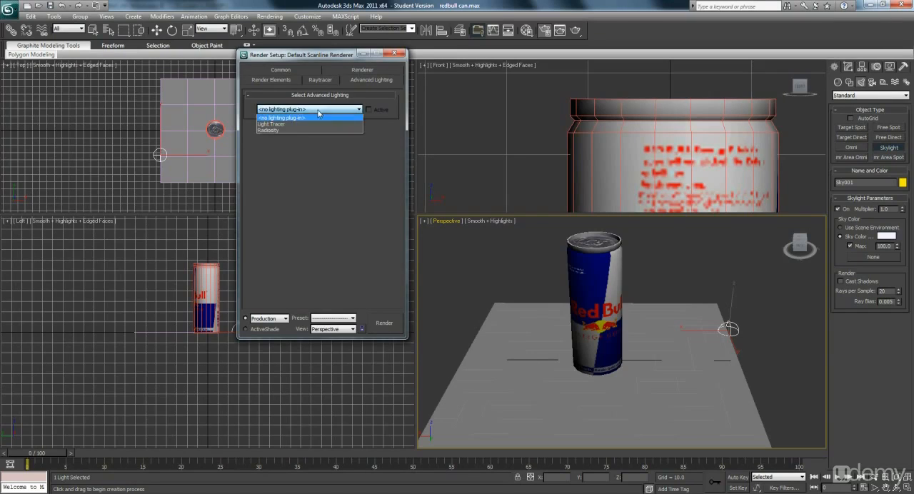
pyautogui.click(272, 123)
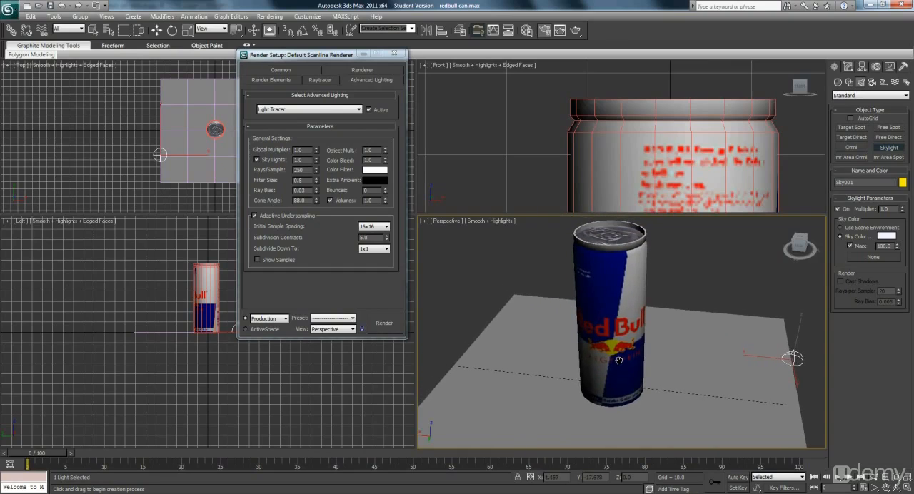
pyautogui.click(384, 323)
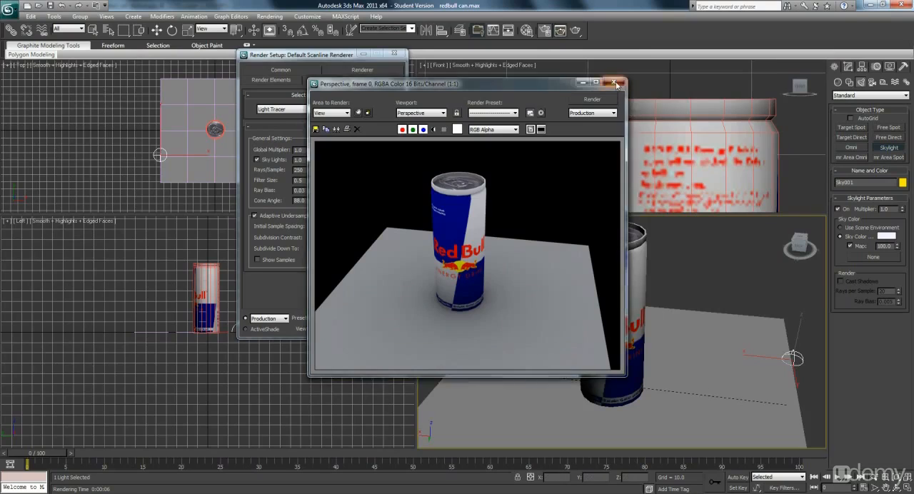
# Step: Select the ground plane and set its material's diffuse colour to dark grey
pyautogui.click(614, 82)
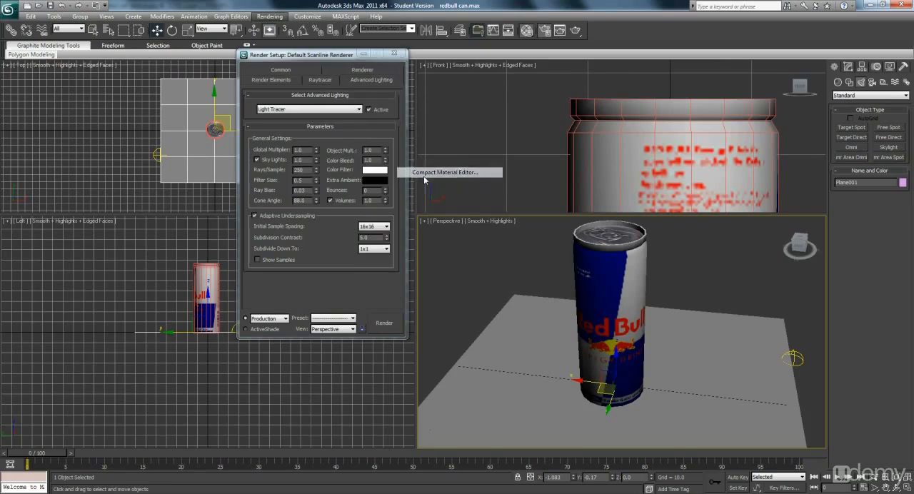
pyautogui.click(445, 171)
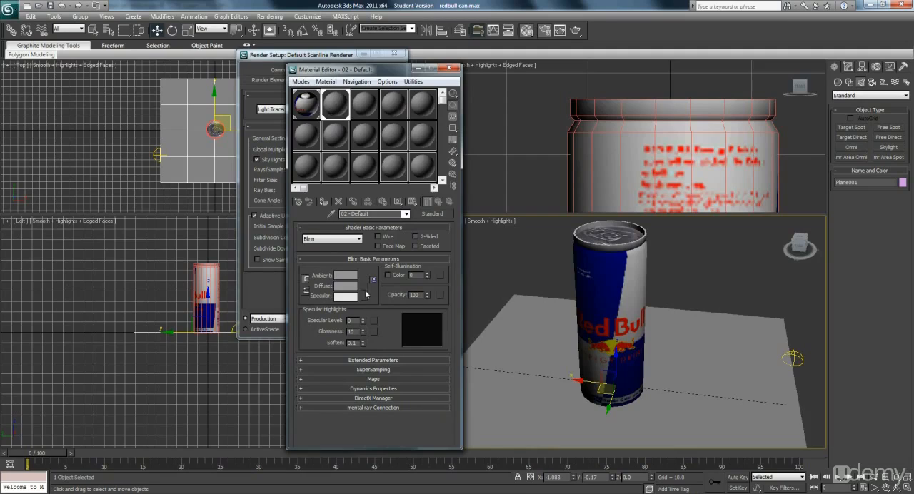
pyautogui.click(346, 285)
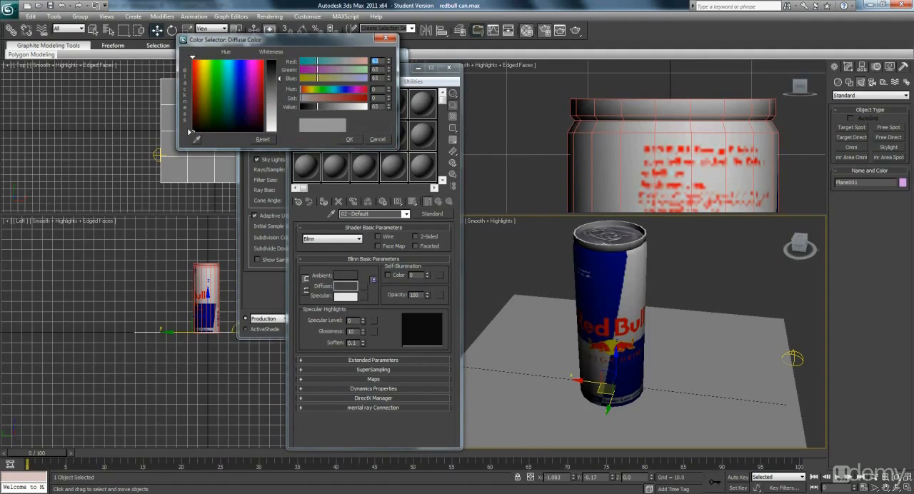
pyautogui.click(231, 97)
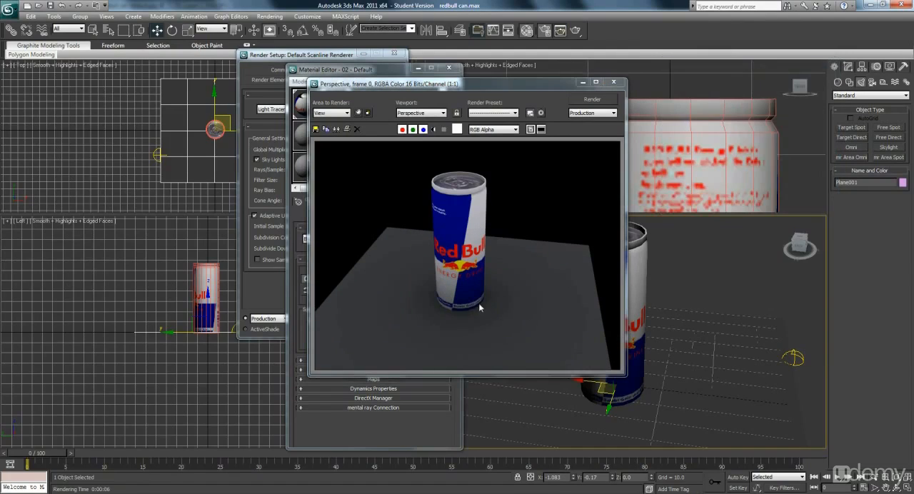
pyautogui.moveTo(492, 303)
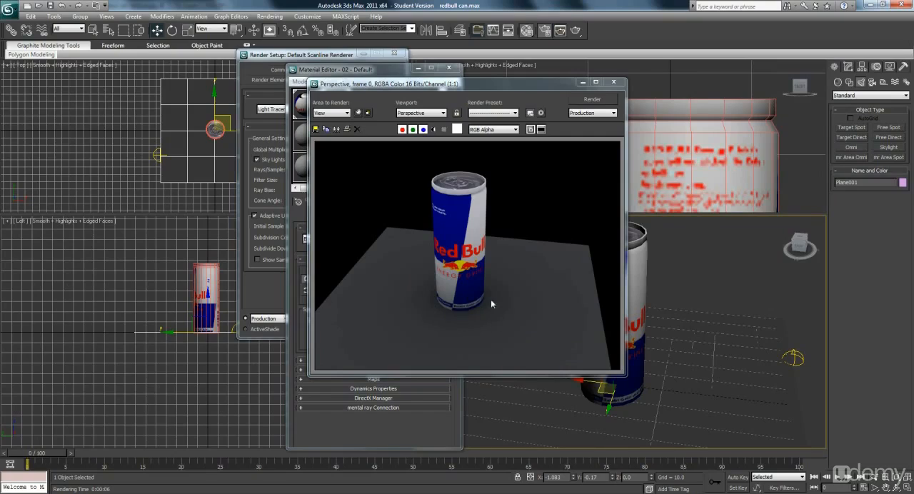
pyautogui.moveTo(489, 315)
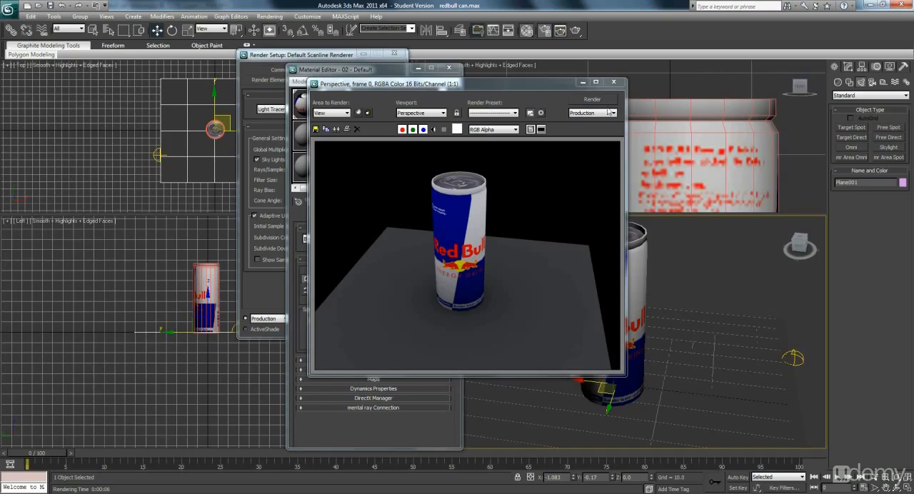
# Step: View the Red Bull can reference photo on its pale grey backdrop
pyautogui.click(612, 82)
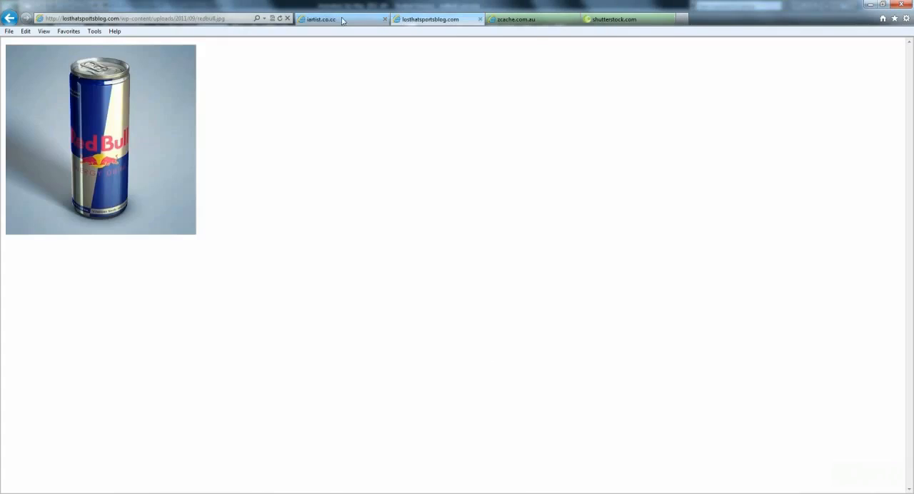
pyautogui.moveTo(417, 20)
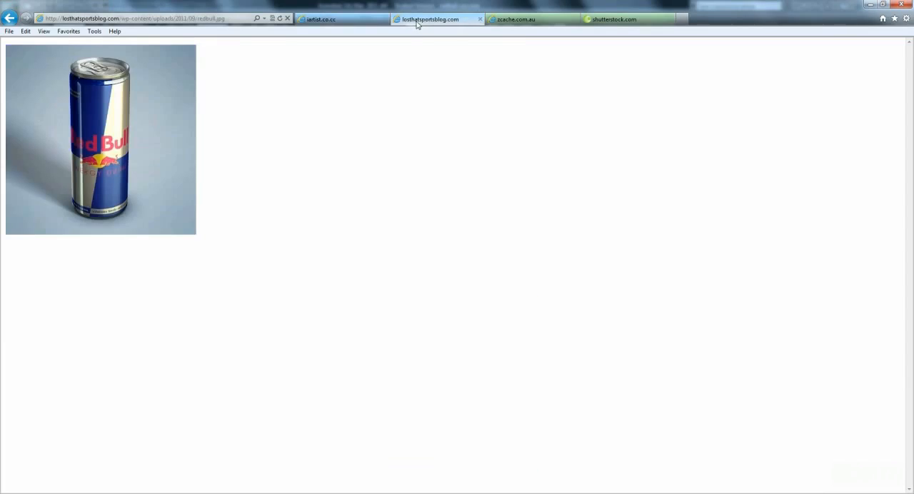
pyautogui.moveTo(40, 180)
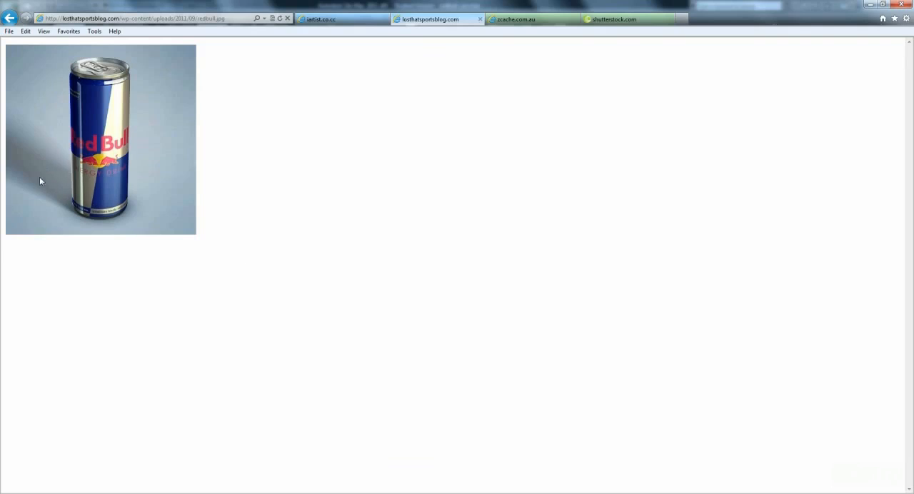
pyautogui.moveTo(63, 200)
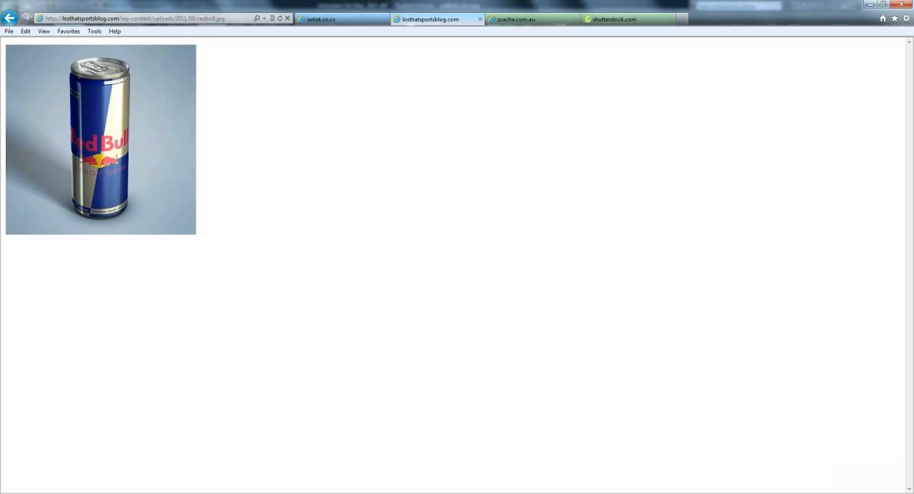
pyautogui.moveTo(63, 180)
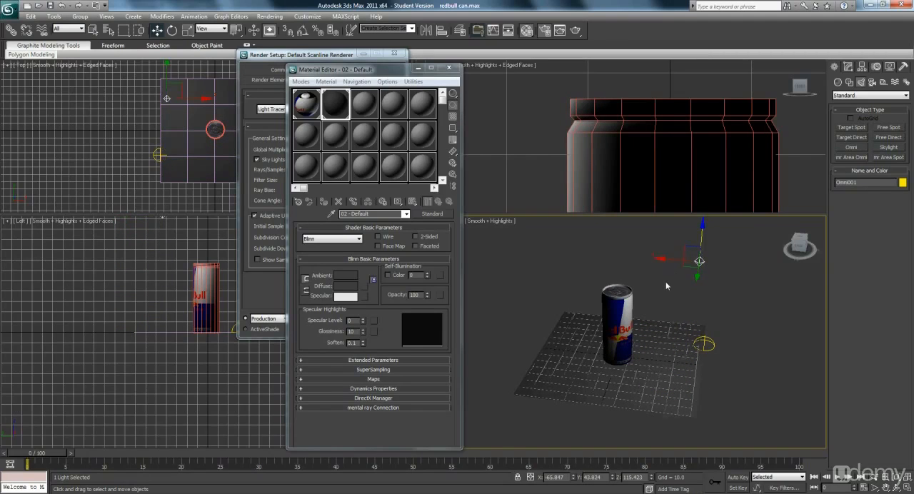
pyautogui.moveTo(745, 223)
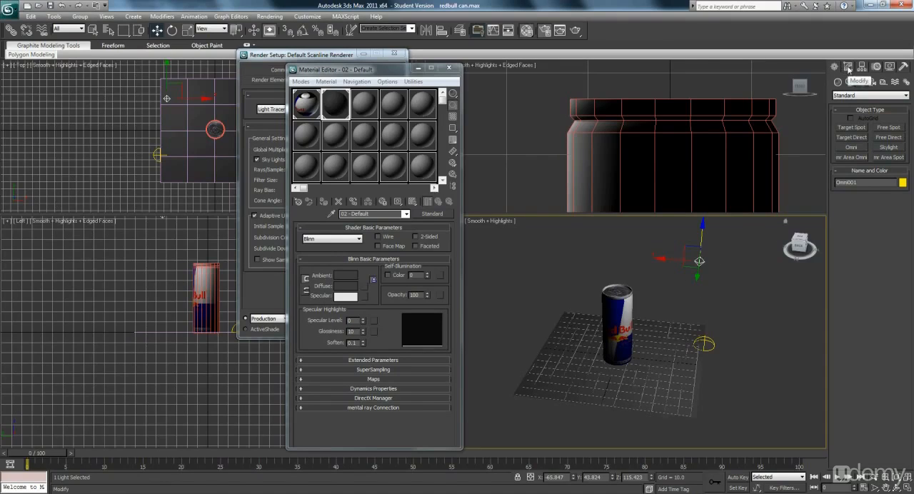
# Step: Bring up the new omni light's General Parameters in the Modify panel
pyautogui.click(849, 68)
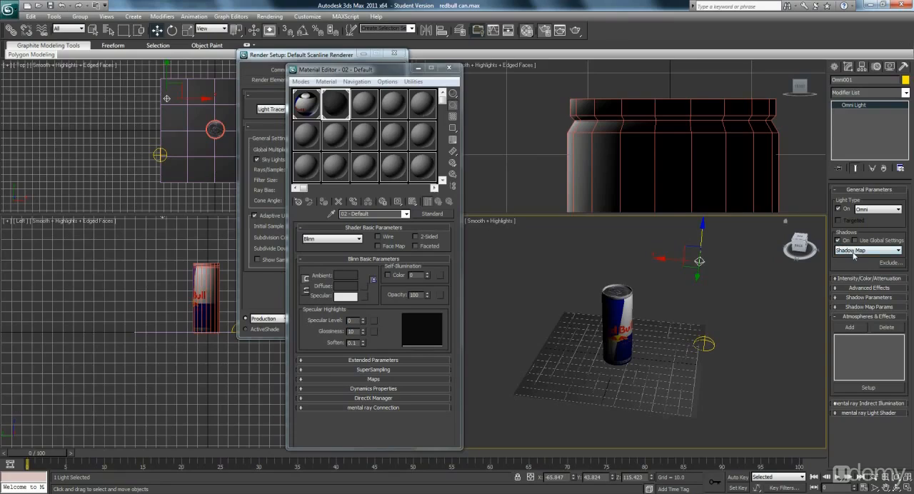
# Step: Set the omni light to Ray Traced Shadows and render the can casting its shadow
pyautogui.click(868, 250)
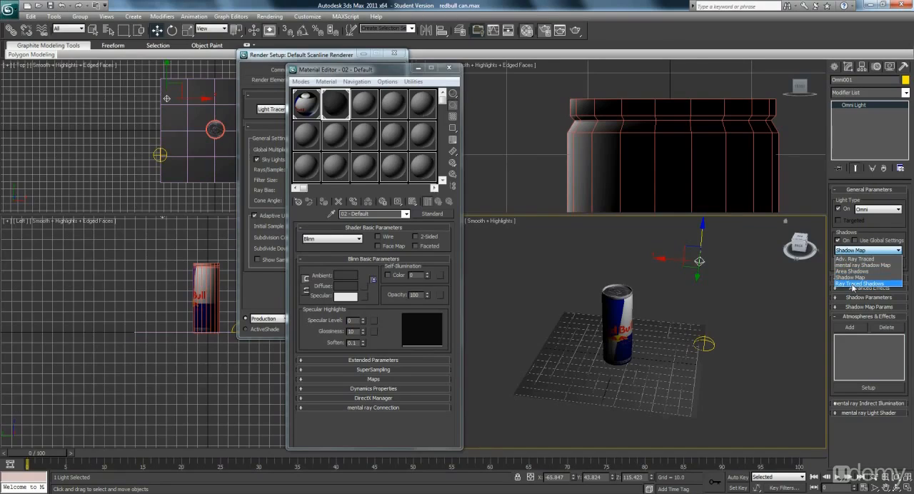
pyautogui.click(860, 283)
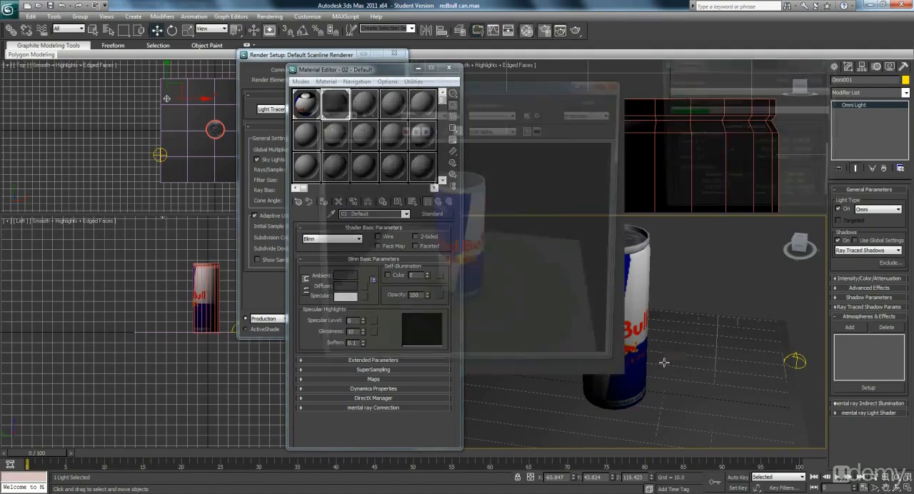
pyautogui.click(592, 100)
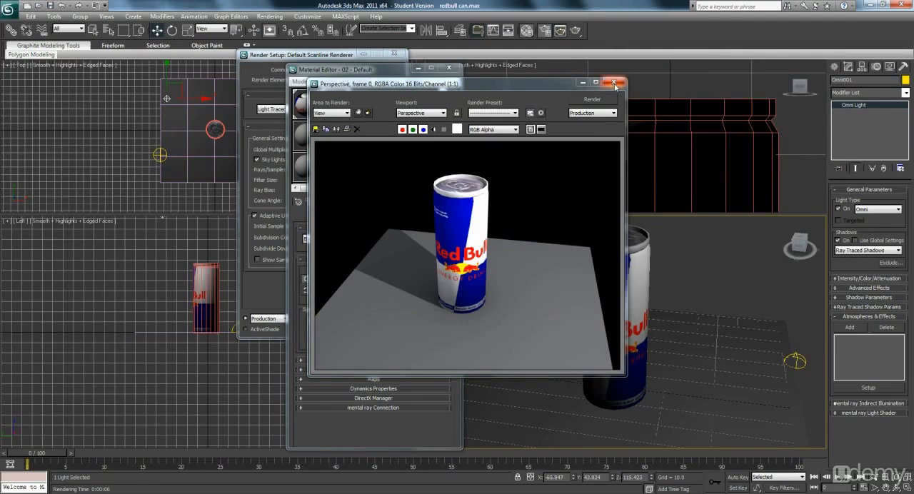
# Step: Edit the skylight's and omni light's intensity multipliers, then cancel the test render
pyautogui.click(614, 83)
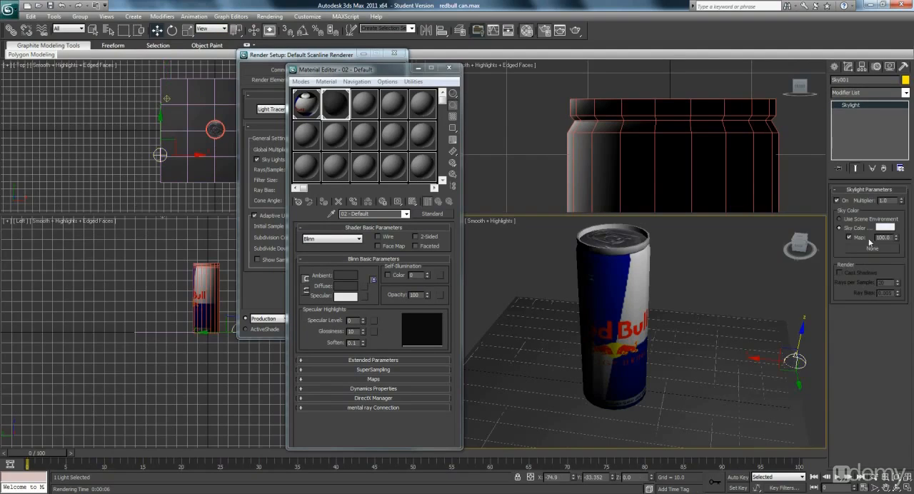
pyautogui.tripleClick(884, 200)
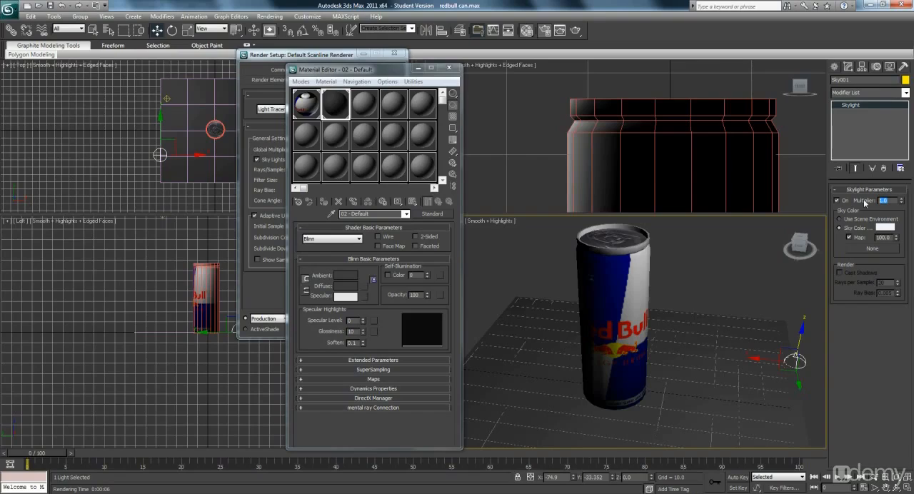
pyautogui.moveTo(866, 203)
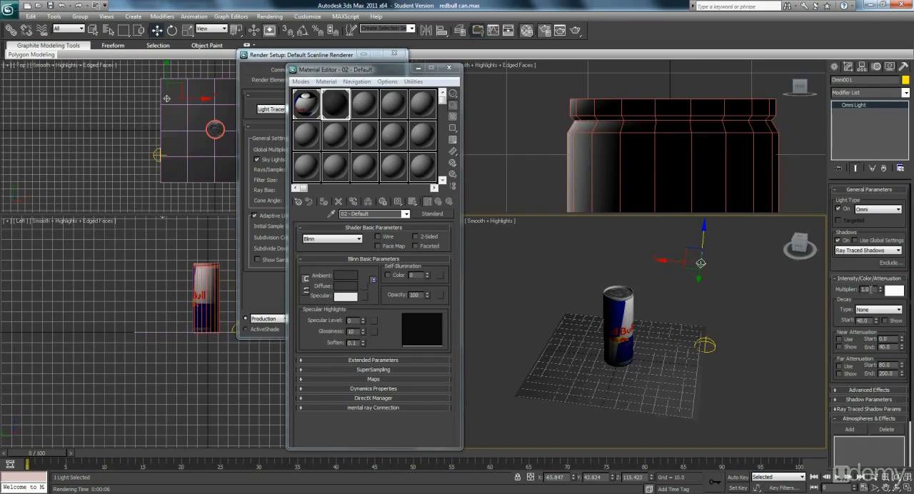
pyautogui.tripleClick(864, 290)
pyautogui.write('0.8')
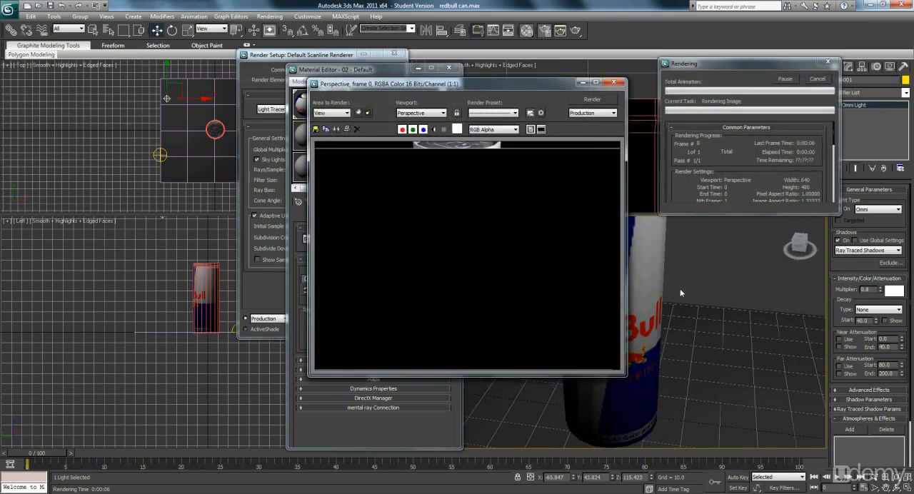
pyautogui.click(613, 82)
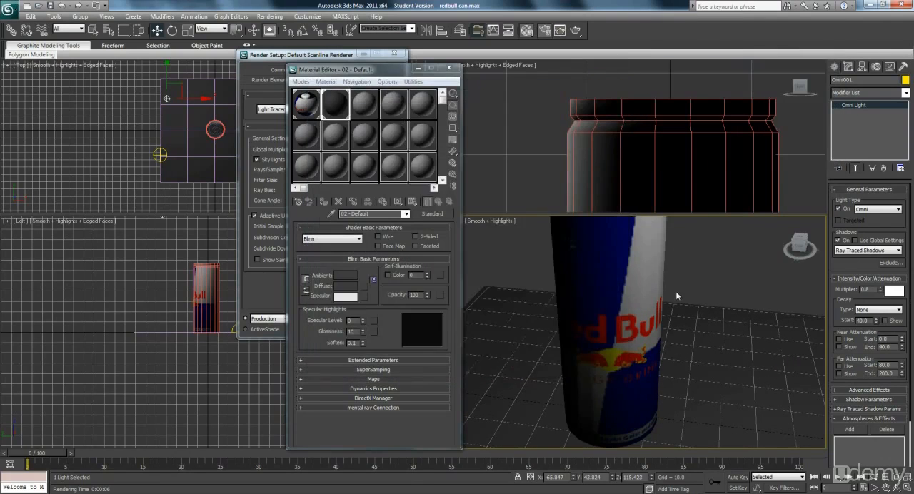